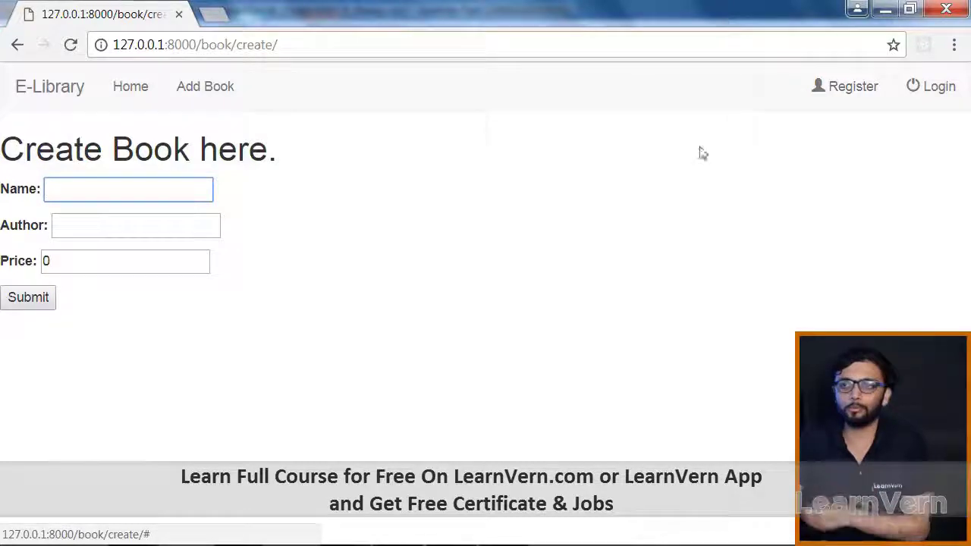
Step: Go to the E-Library book list page showing demo_name and demo
click(27, 296)
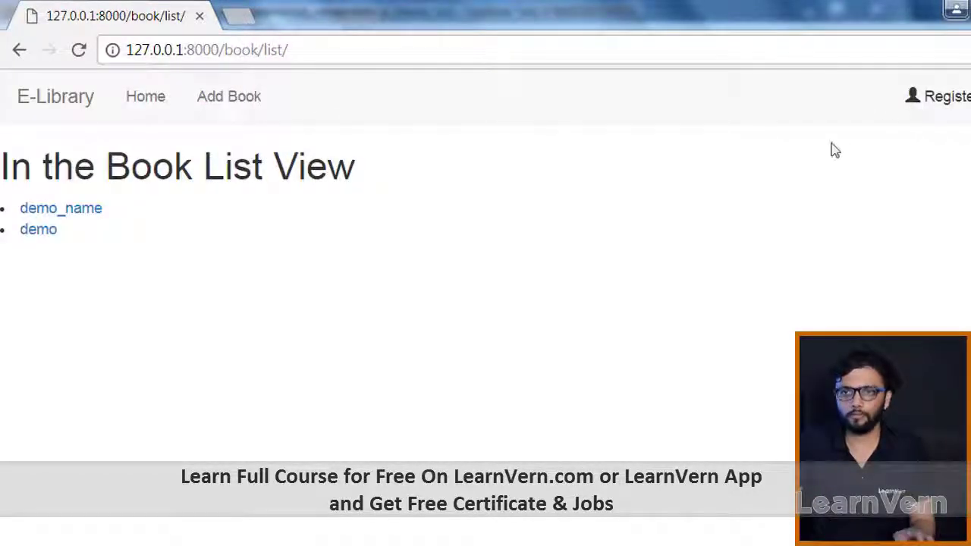
mouse_move(349, 36)
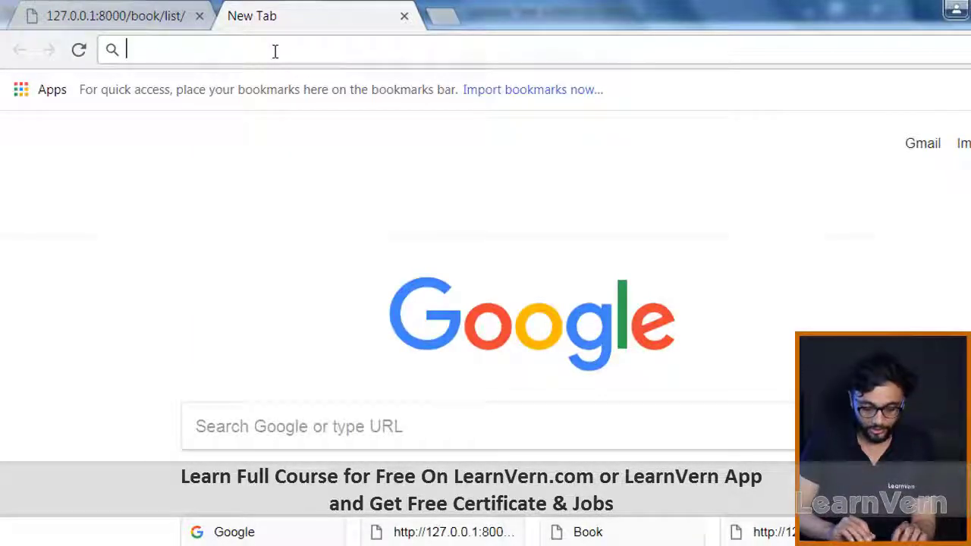
Step: Search Google for crispy forms and browse the django-crispy-forms readthedocs home page
text(crispy for)
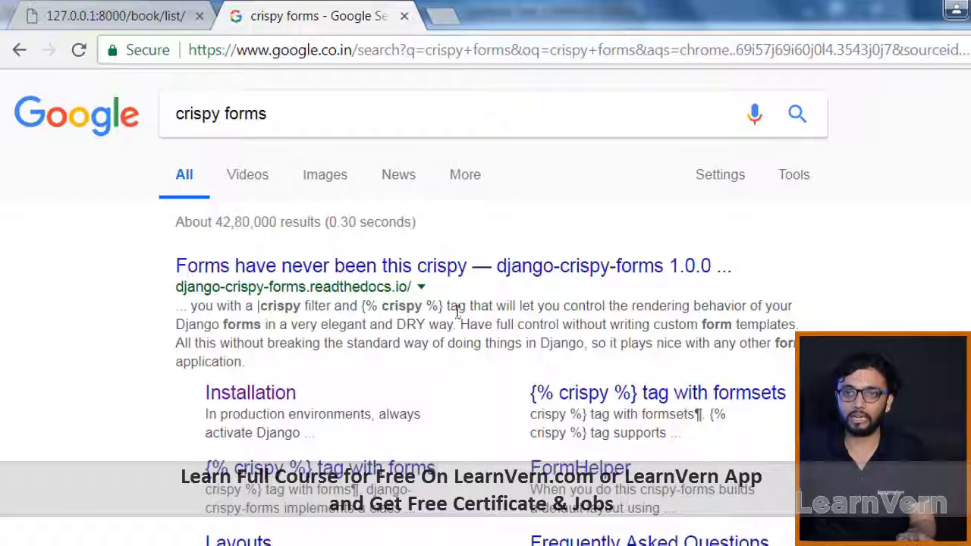
click(452, 266)
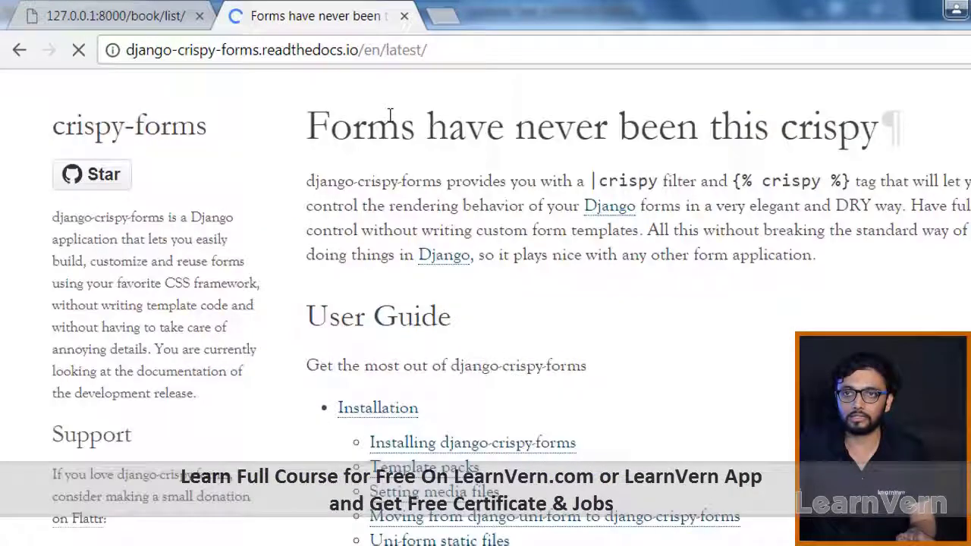
scroll(down, 3)
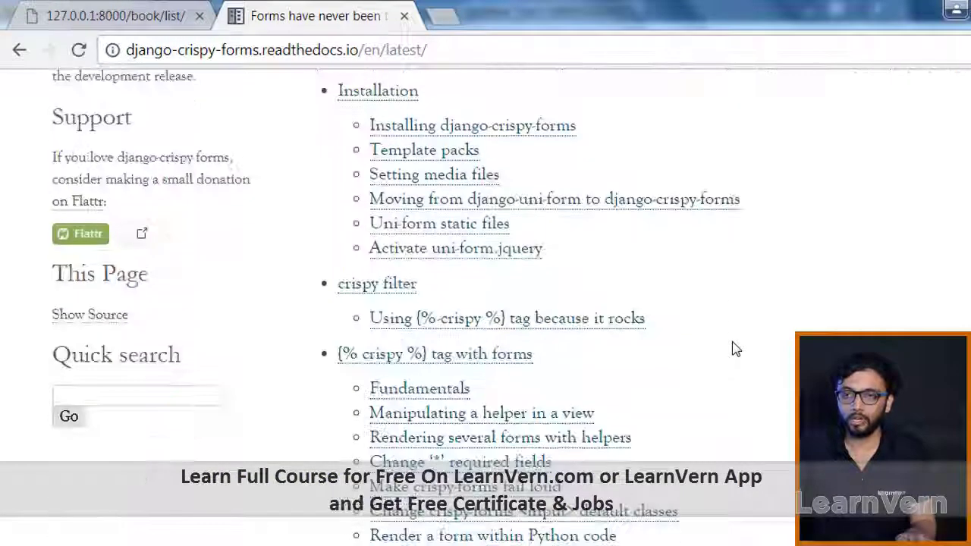
scroll(down, 3)
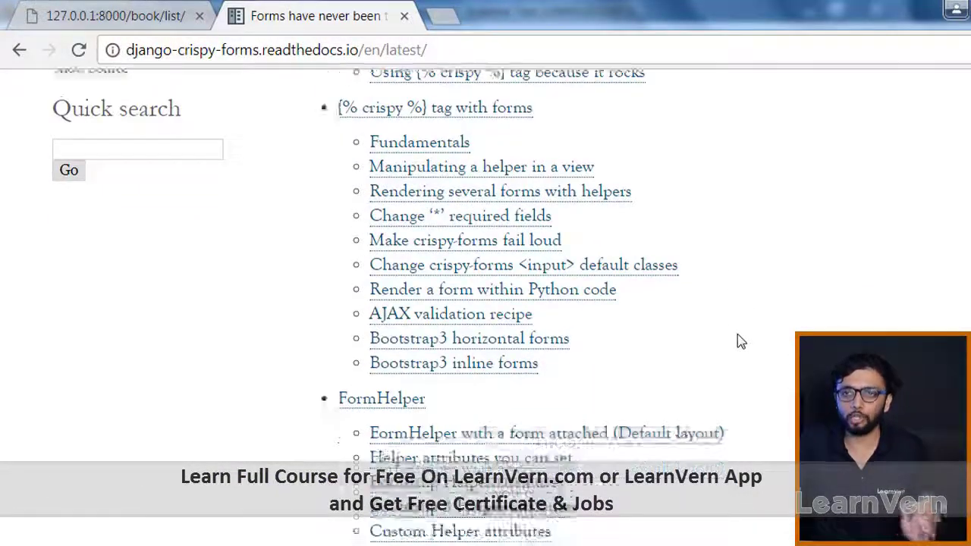
scroll(down, 3)
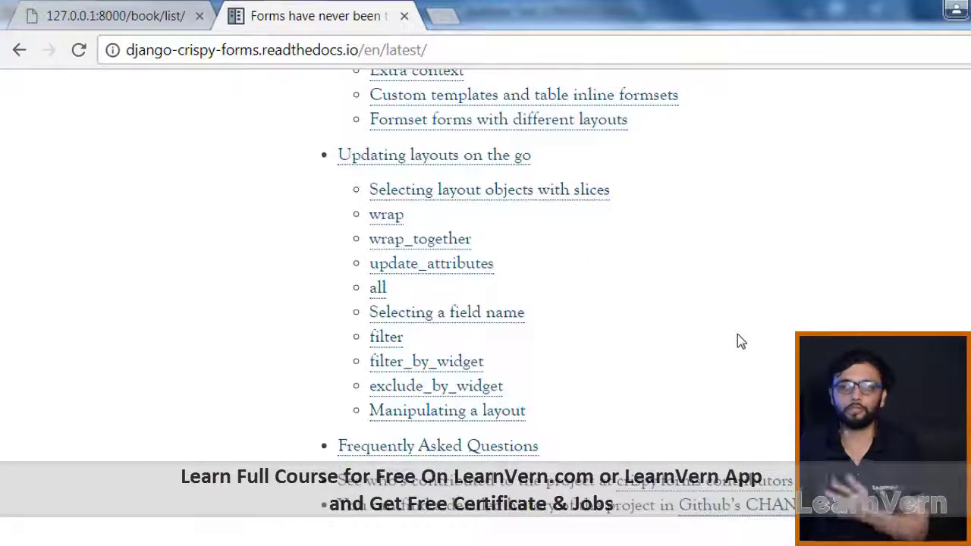
scroll(down, 3)
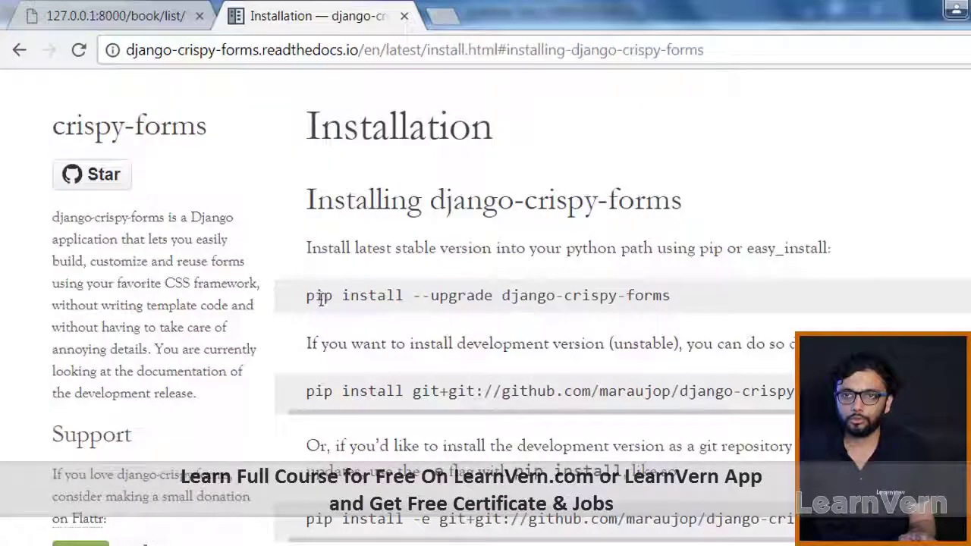
Step: Select the pip install upgrade command and the crispy_forms app name on the Installation page
drag(306, 294, 670, 294)
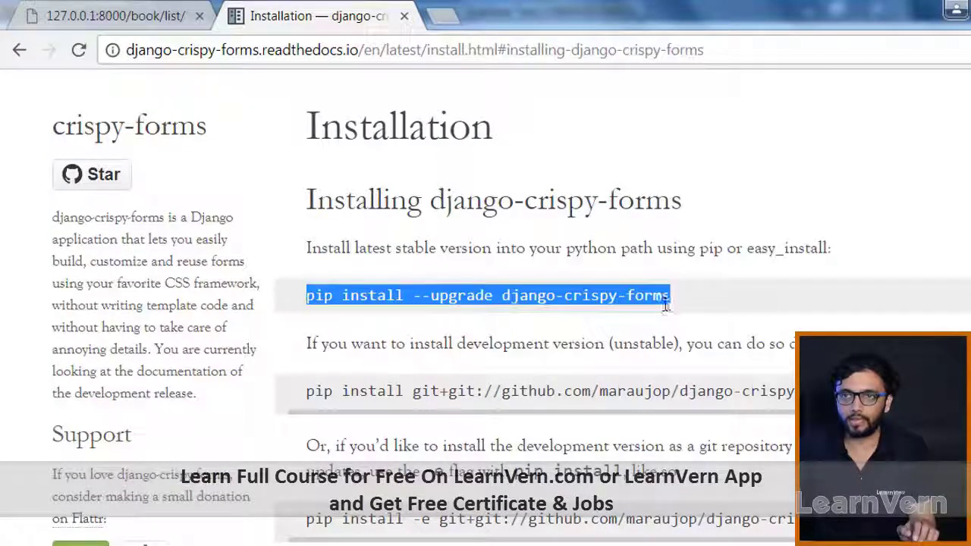
scroll(down, 3)
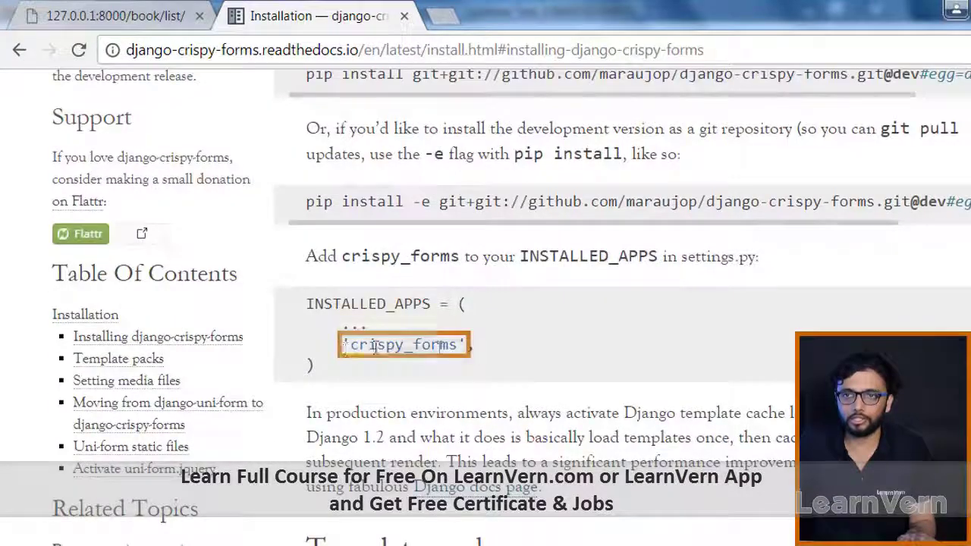
double_click(406, 345)
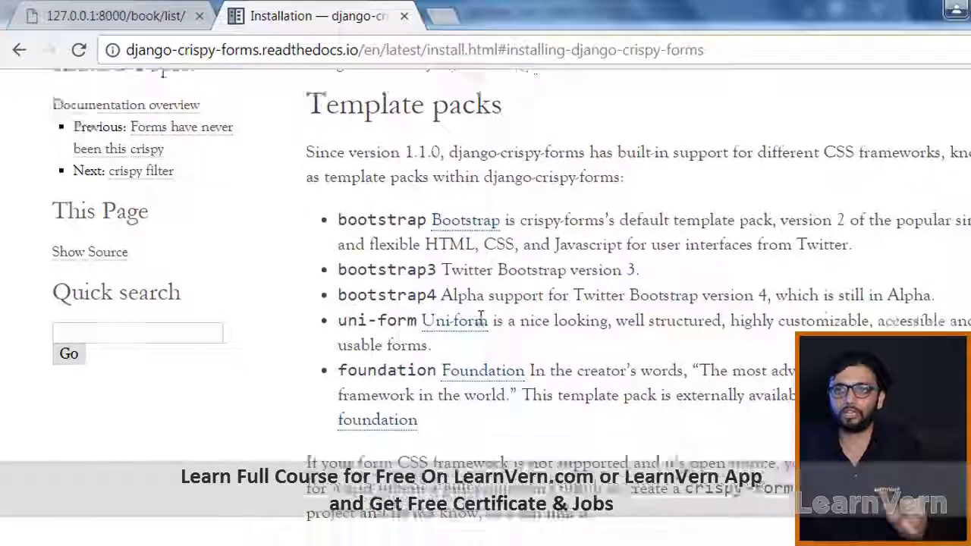
Step: Scroll through the template packs and load-tags sections of the Installation docs
scroll(down, 3)
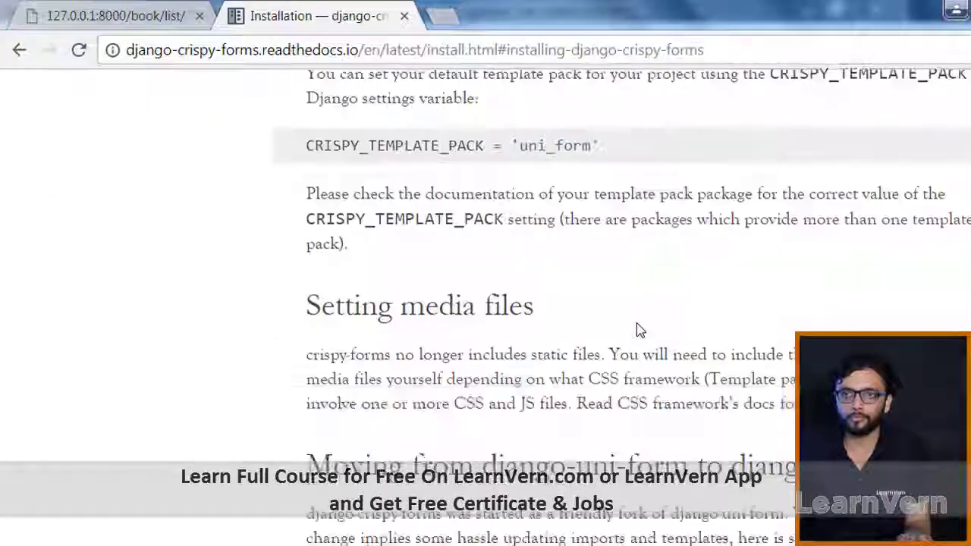
scroll(down, 3)
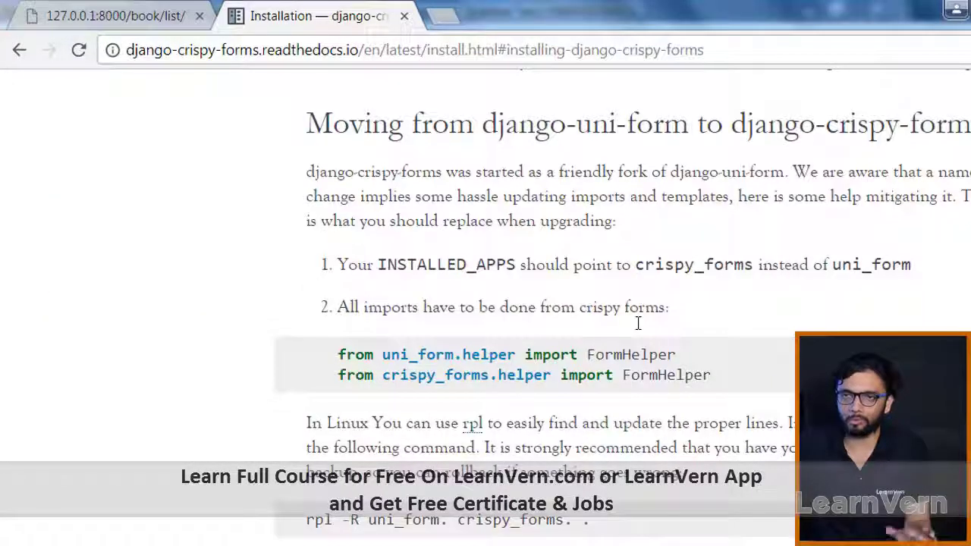
scroll(down, 3)
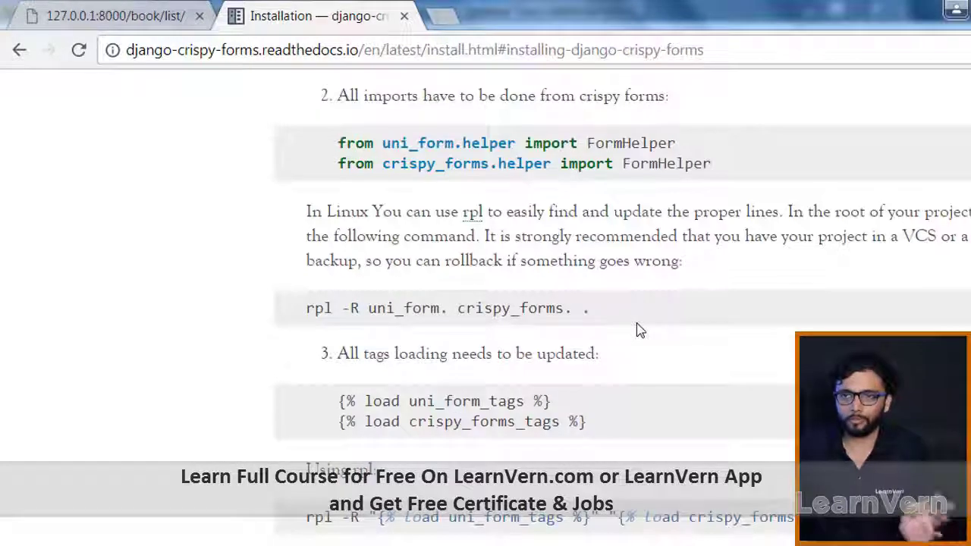
scroll(down, 3)
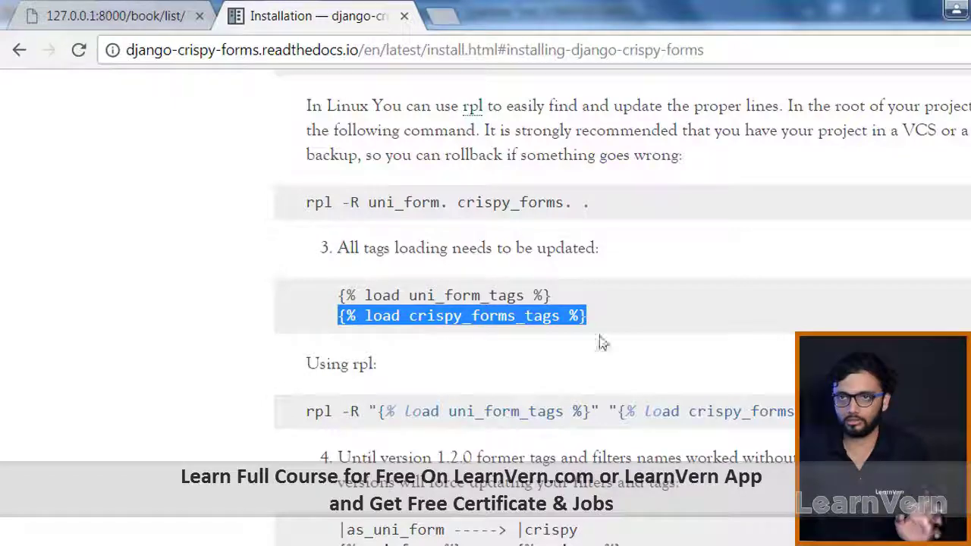
scroll(down, 3)
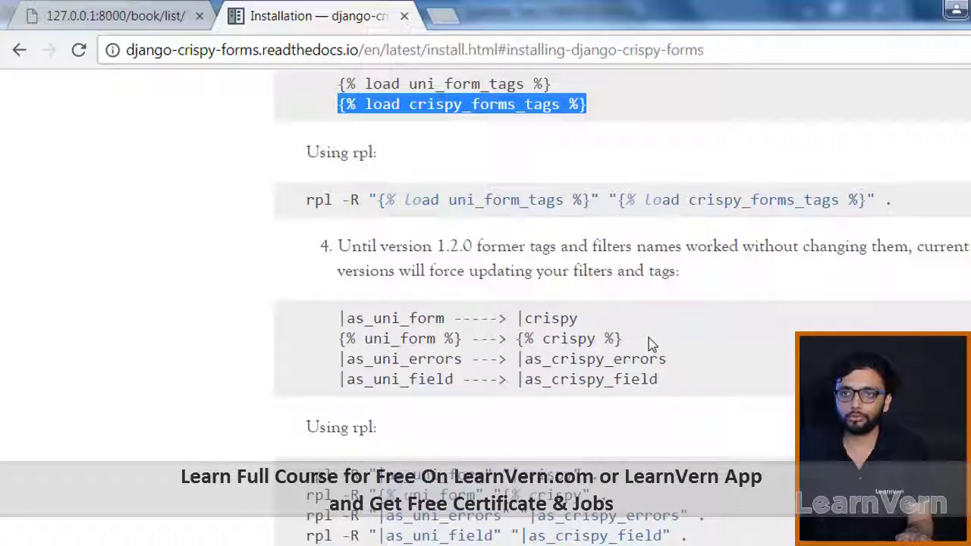
scroll(down, 3)
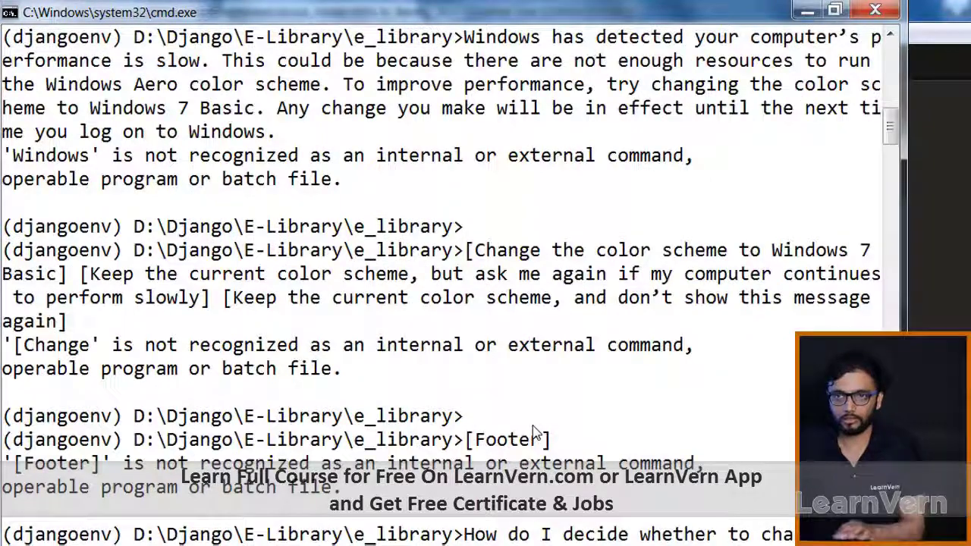
Step: Run pip install --upgrade django-crispy-forms in the djangoenv prompt
text(pip install --upgrade django-crispy-forms)
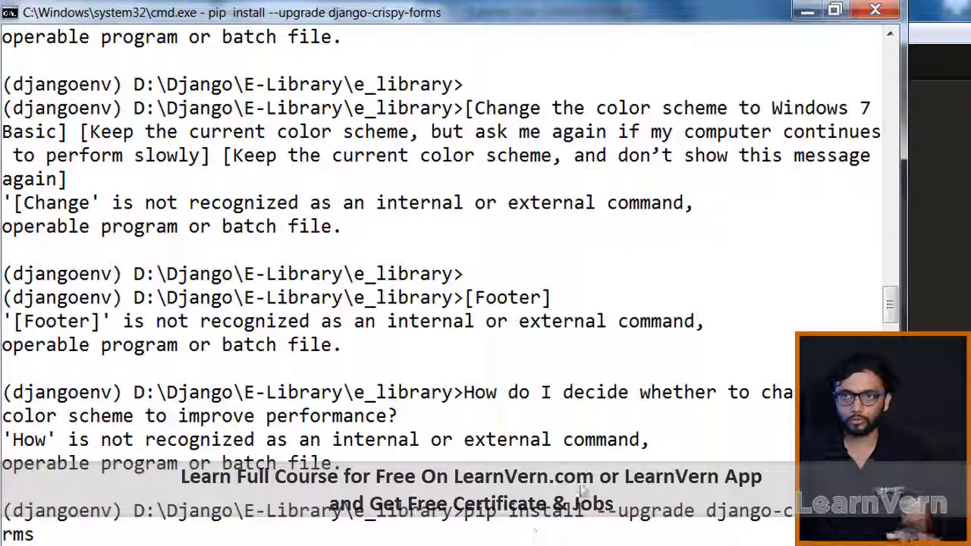
mouse_move(588, 452)
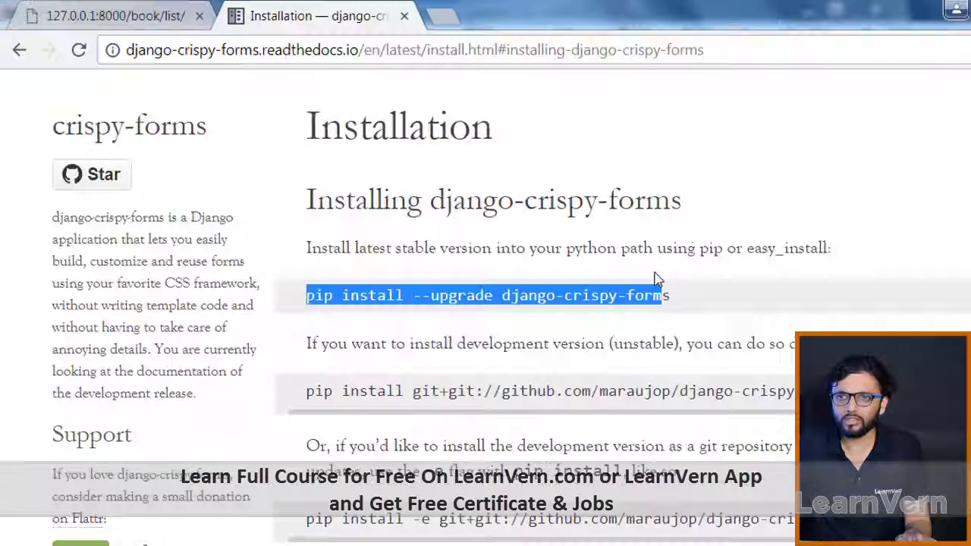
Step: Add 'crispy_forms', to INSTALLED_APPS in settings.py and save the file
scroll(down, 3)
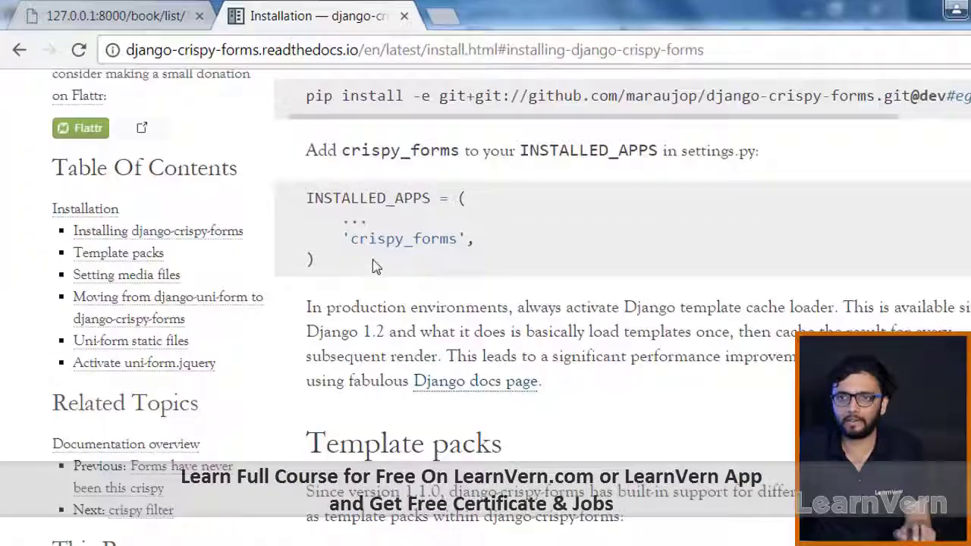
double_click(402, 238)
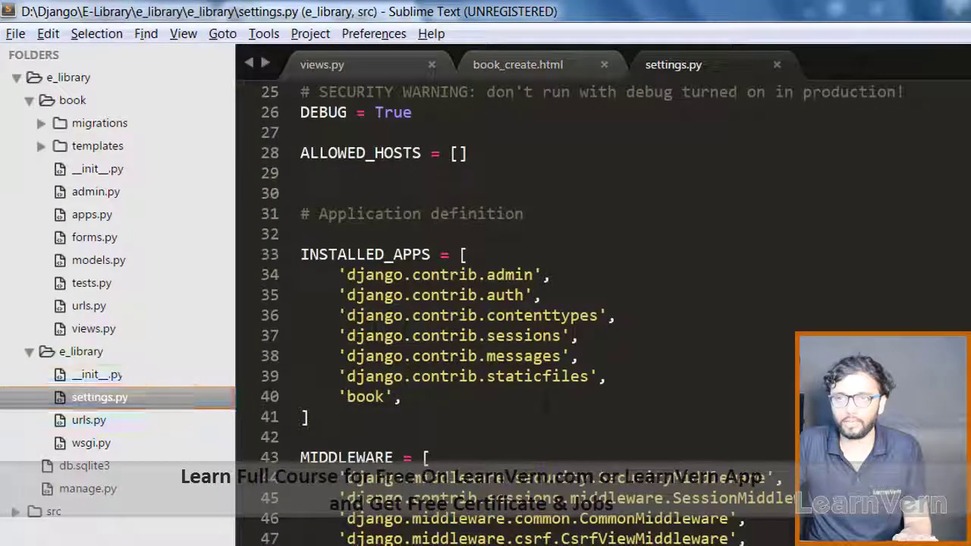
text('crispy_forms',)
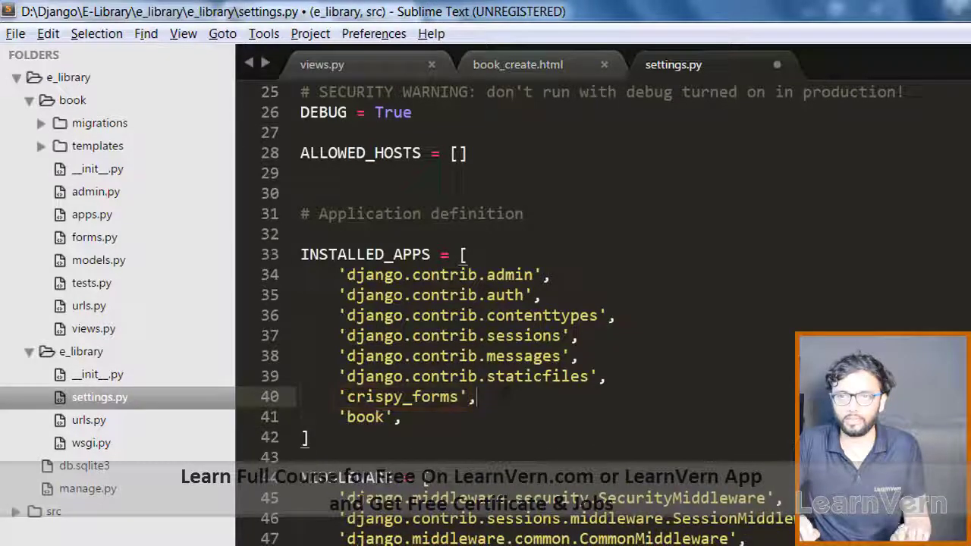
key(ctrl+s)
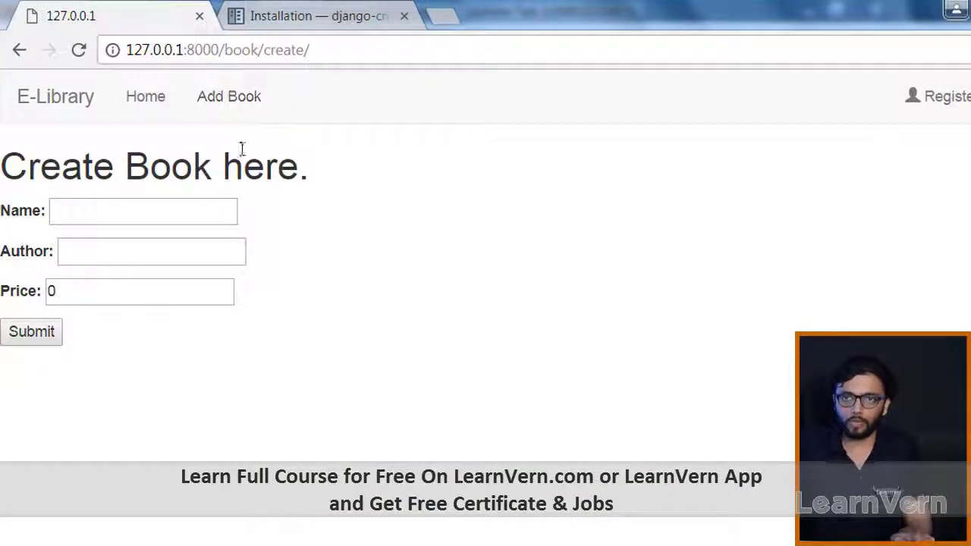
mouse_move(485, 165)
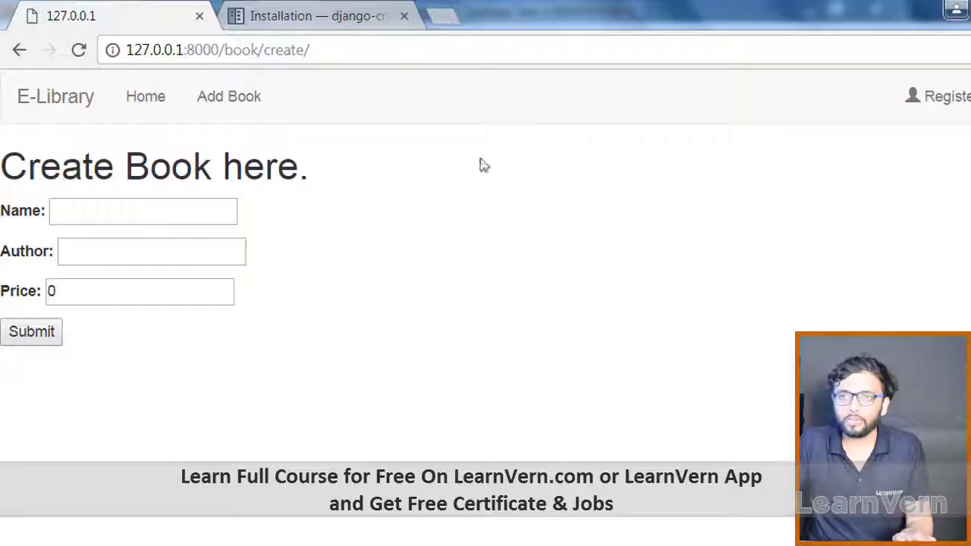
mouse_move(352, 237)
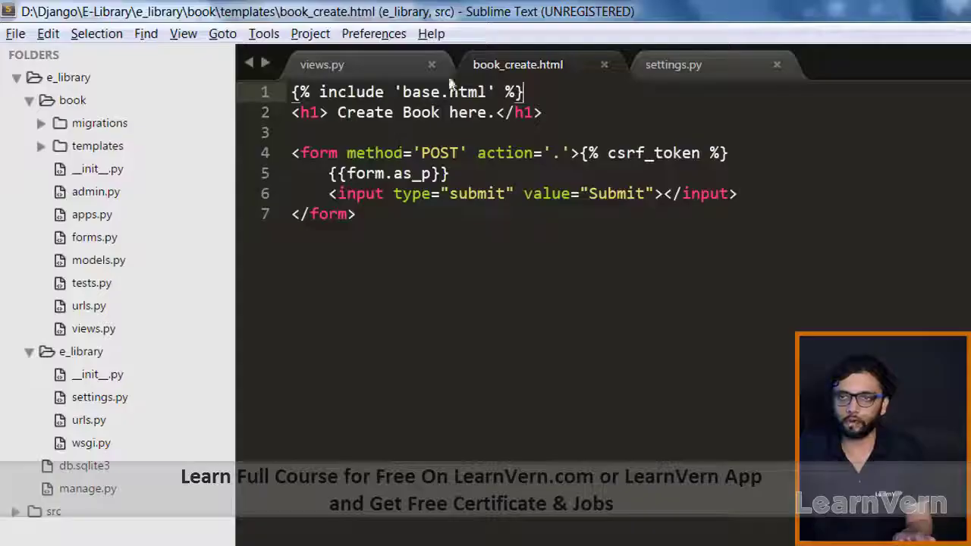
Step: Return to the crispy-forms docs and scroll to the CRISPY_TEMPLATE_PACK section
key(enter)
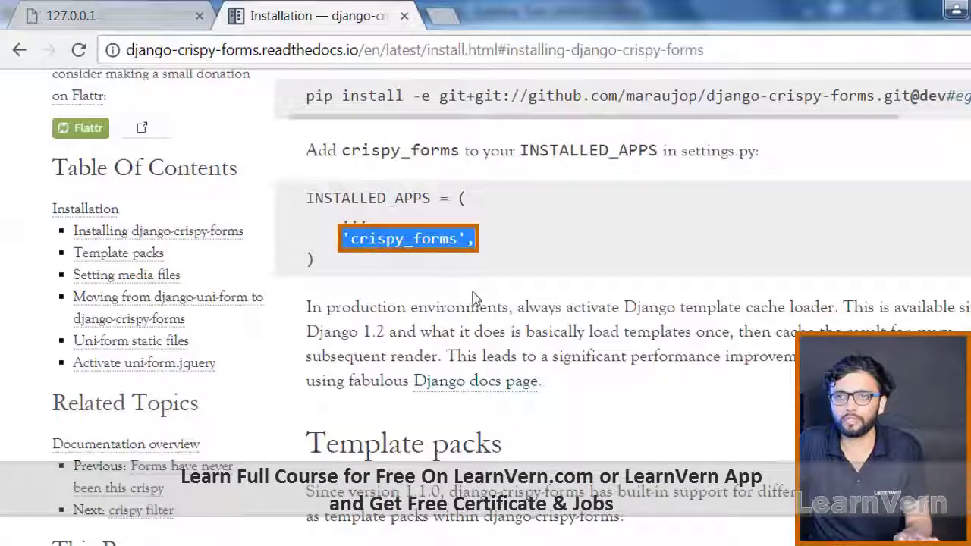
scroll(down, 3)
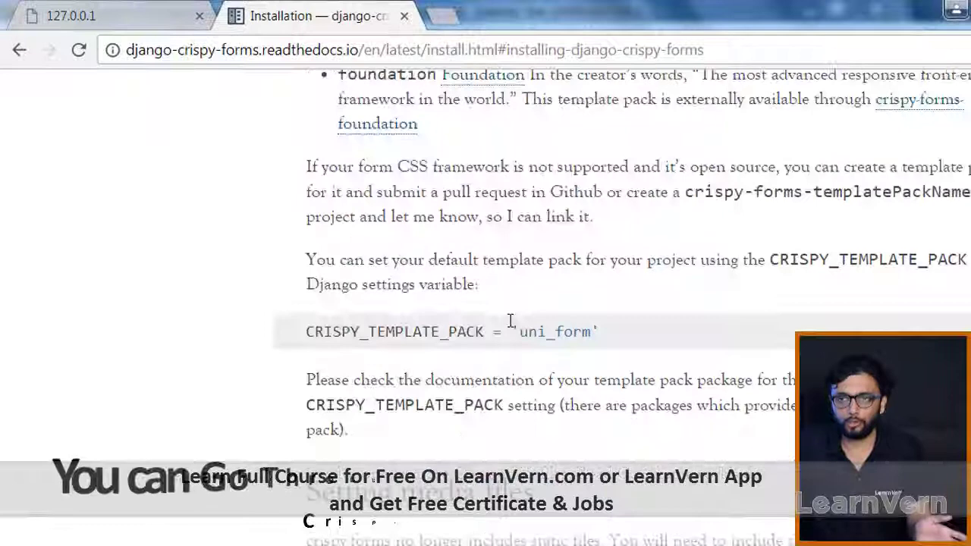
scroll(down, 3)
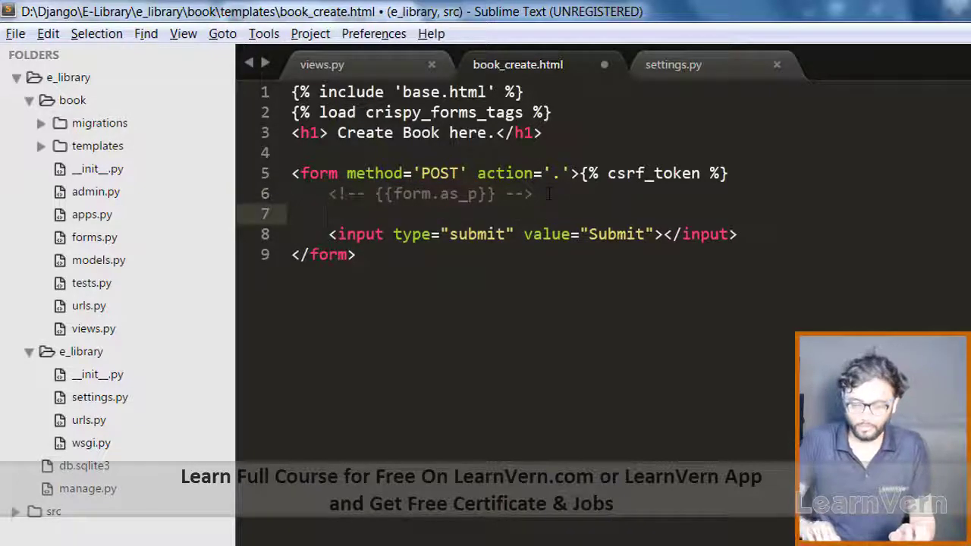
Step: Write {{form|crispy}} in book_create.html to render the form with crispy
text({{}})
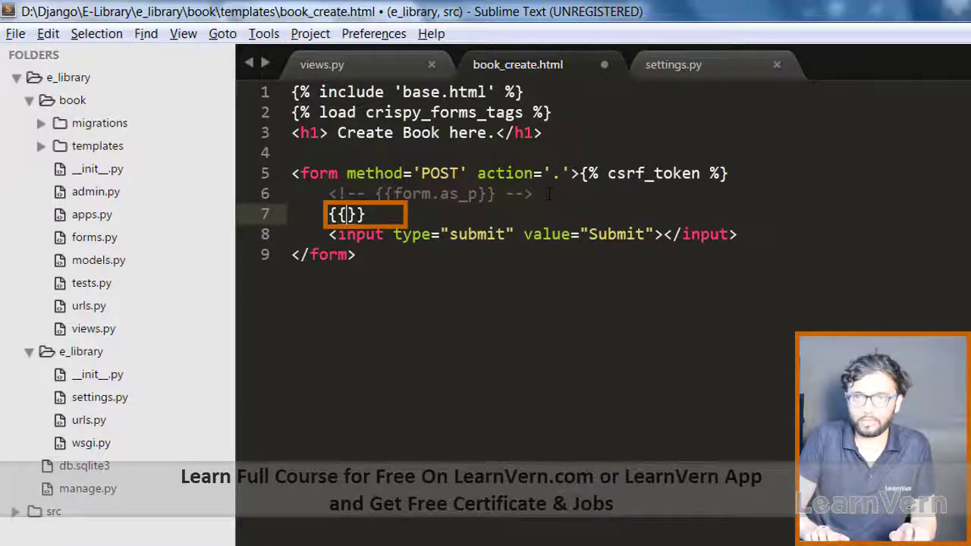
text(form)
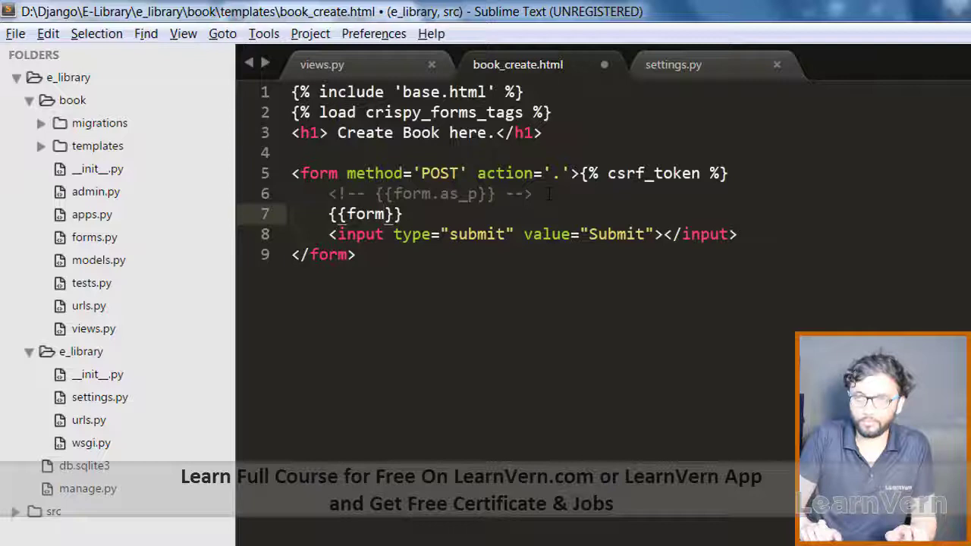
text(|c)
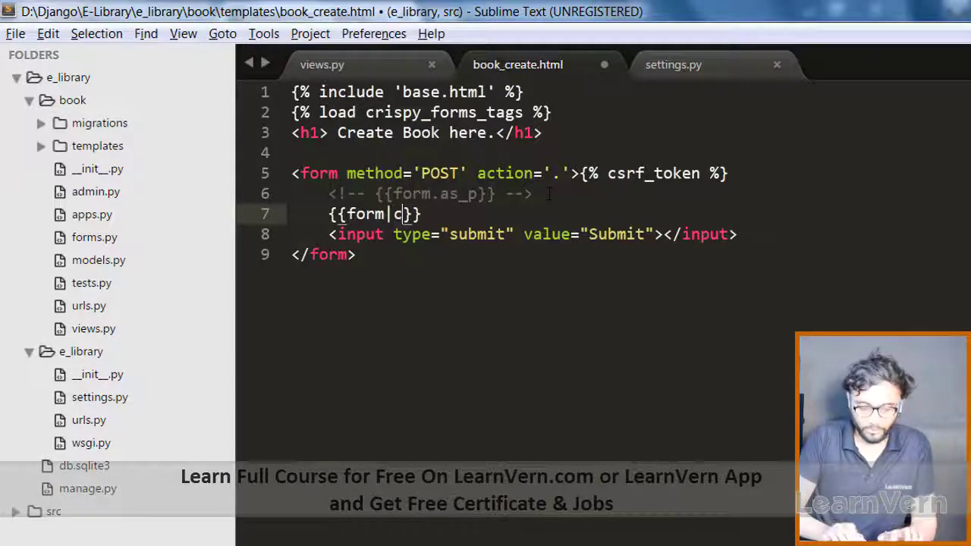
text(rispy)
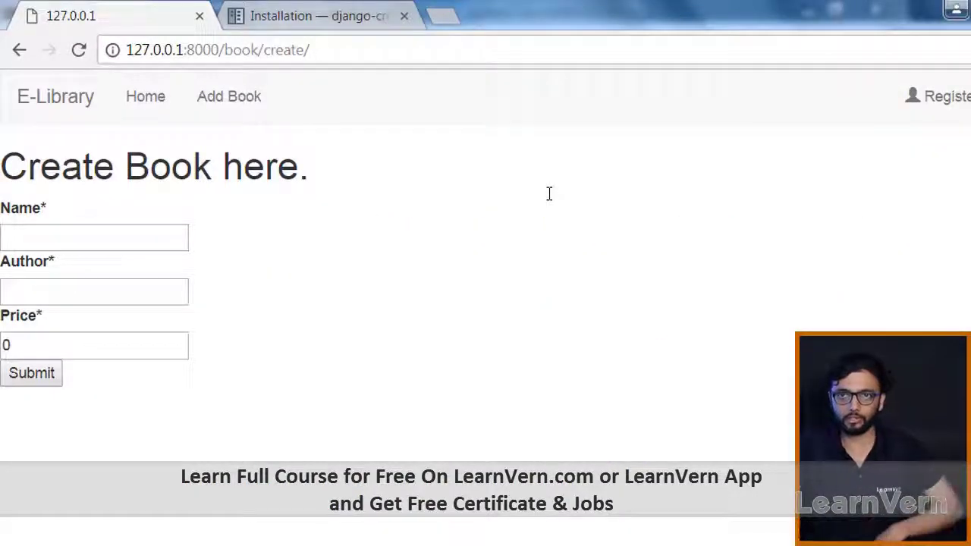
Step: Highlight the crispy-rendered Name label on Create Book and focus the Name input
double_click(18, 208)
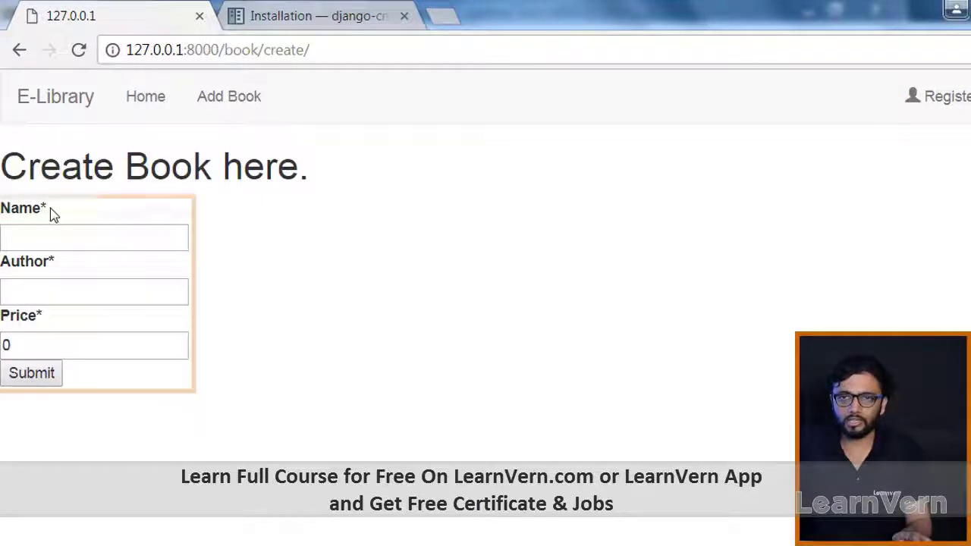
double_click(28, 261)
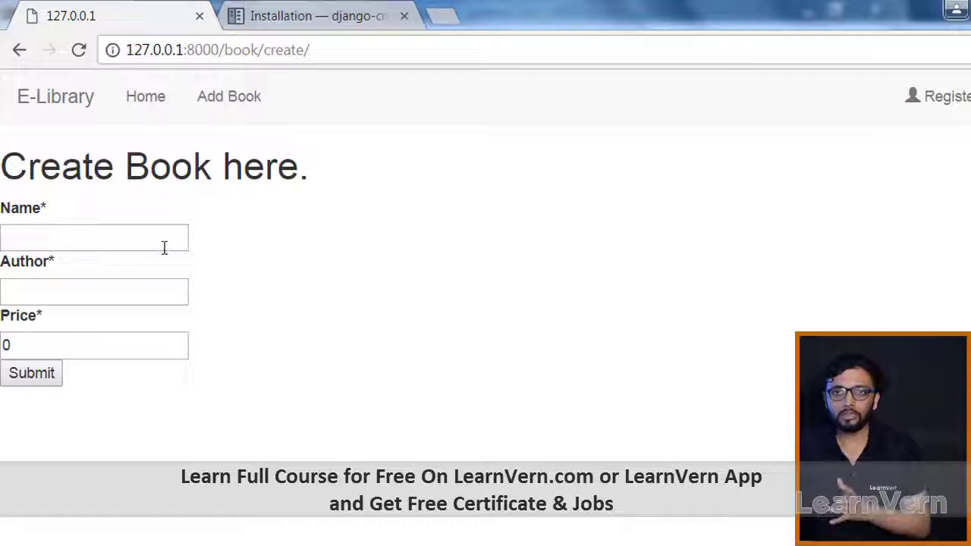
double_click(22, 207)
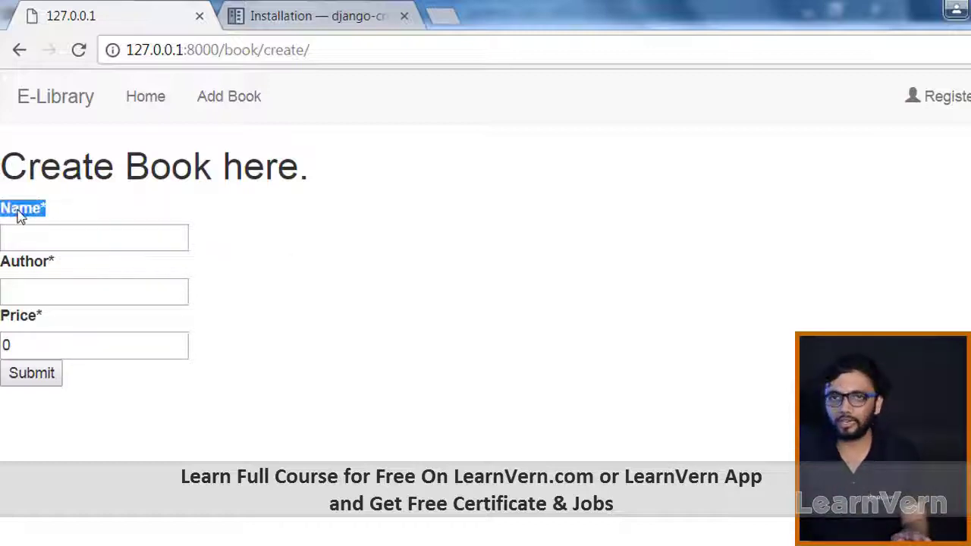
click(94, 236)
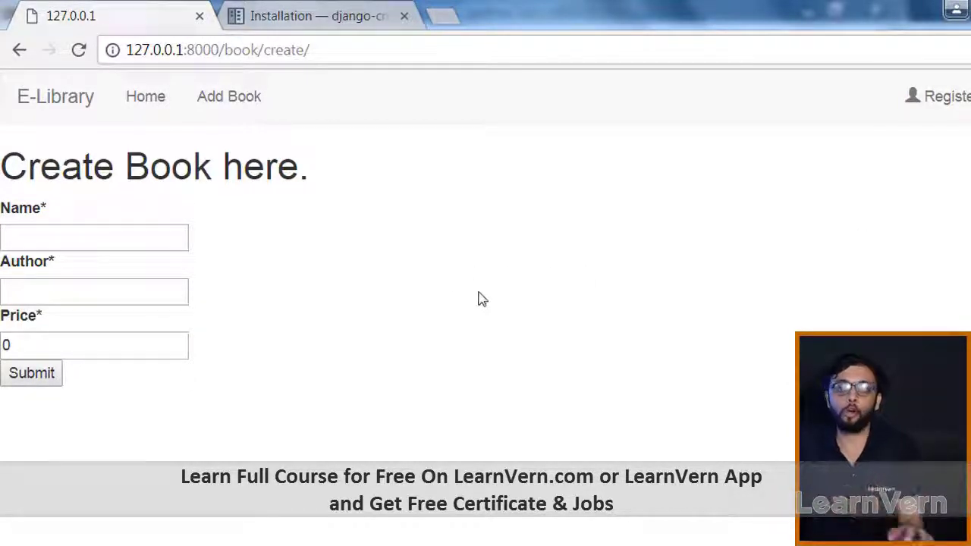
mouse_move(558, 298)
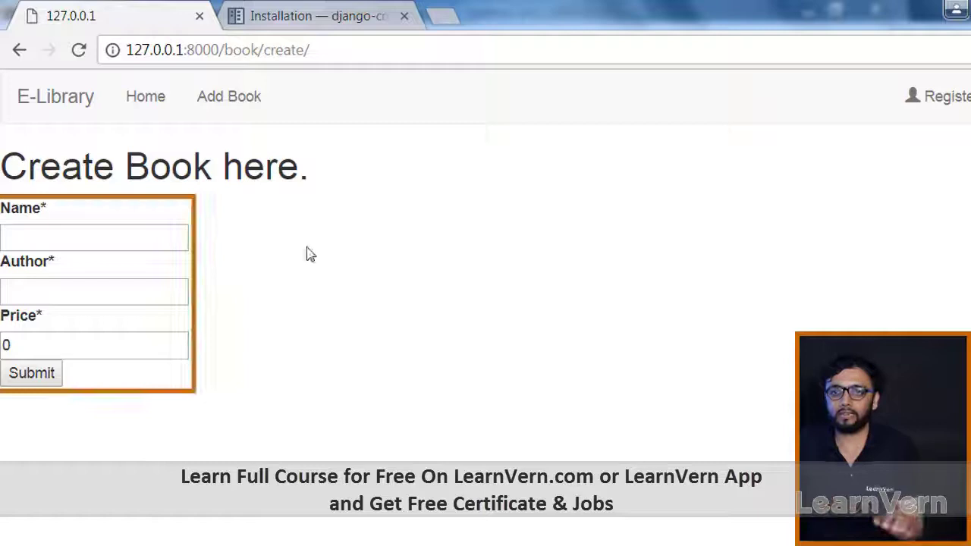
click(94, 237)
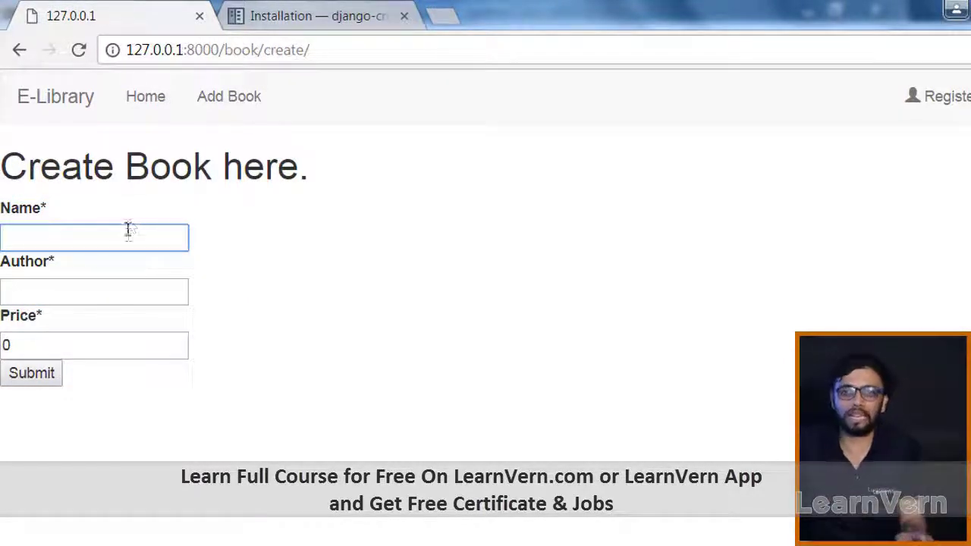
click(94, 291)
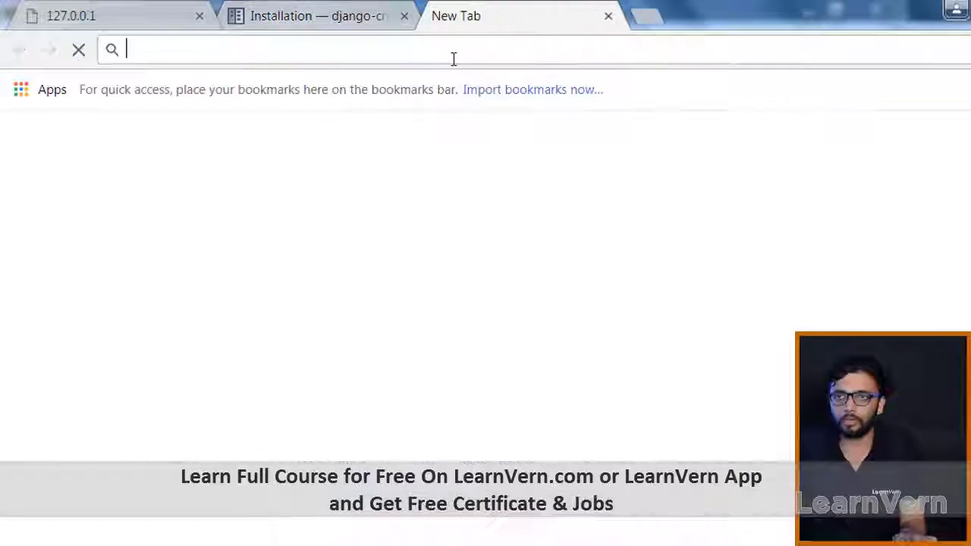
Step: Search for bootstrap, reach getbootstrap.com v3.3.7 docs and its CSS section
text(bootstarp)
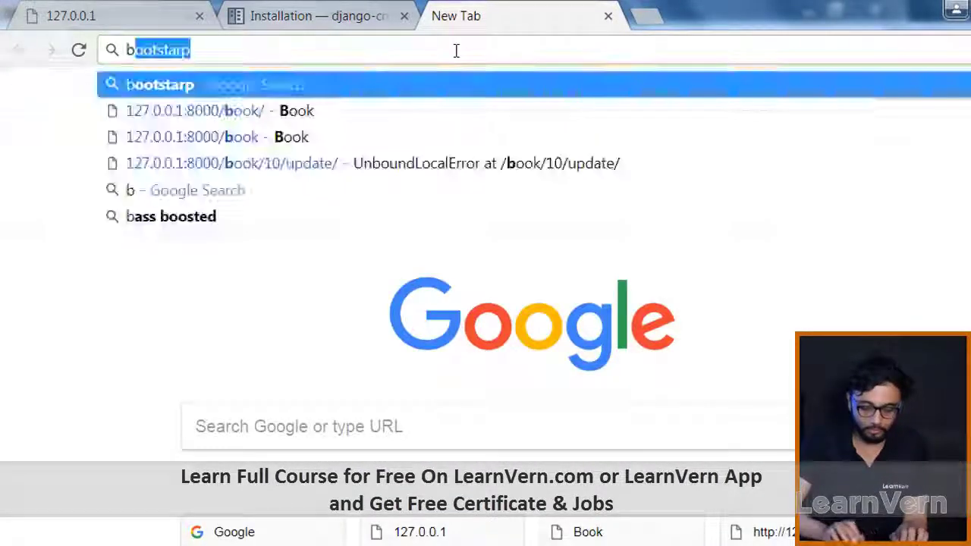
text(bootst)
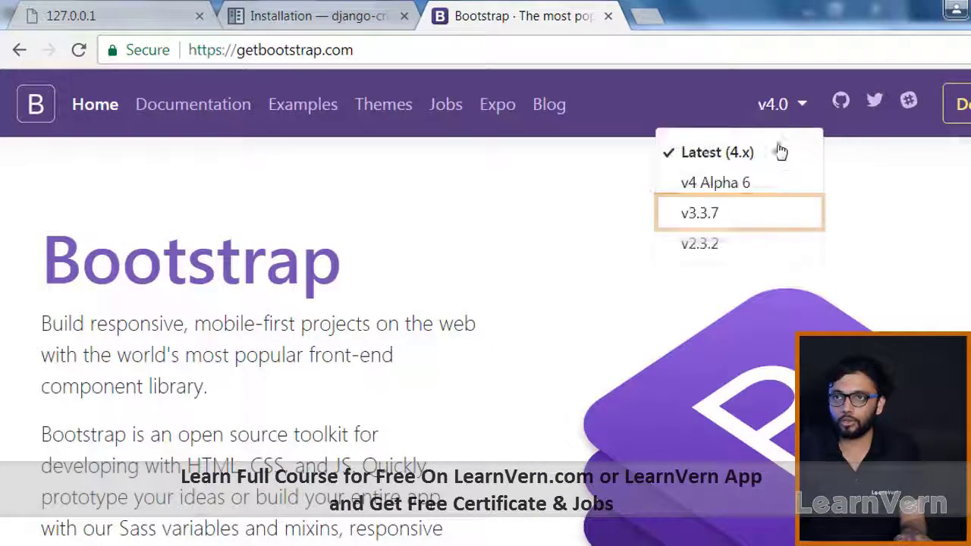
click(697, 212)
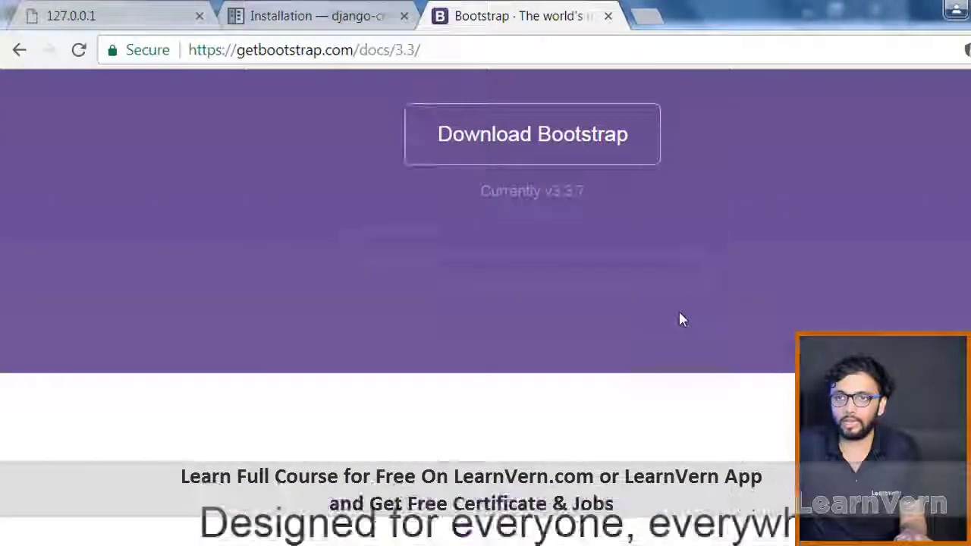
click(291, 147)
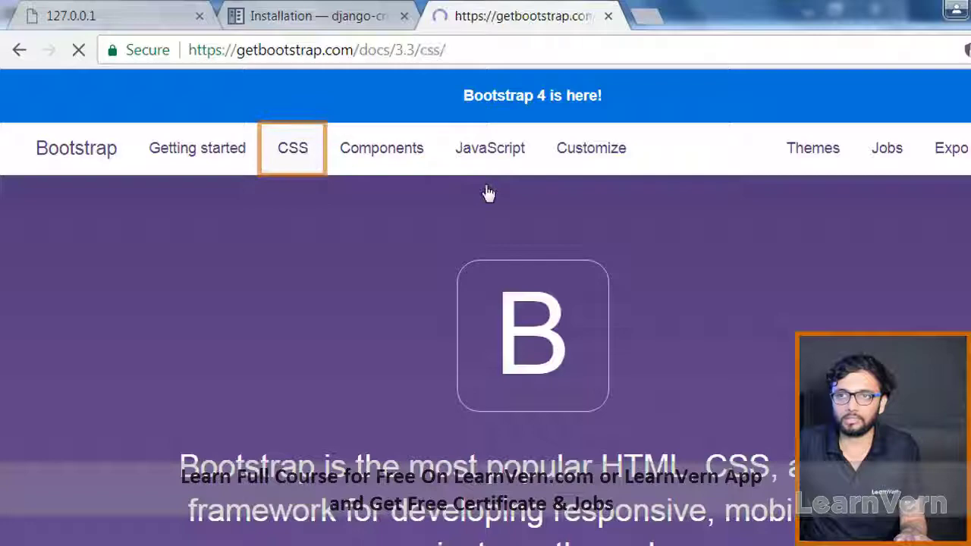
scroll(down, 3)
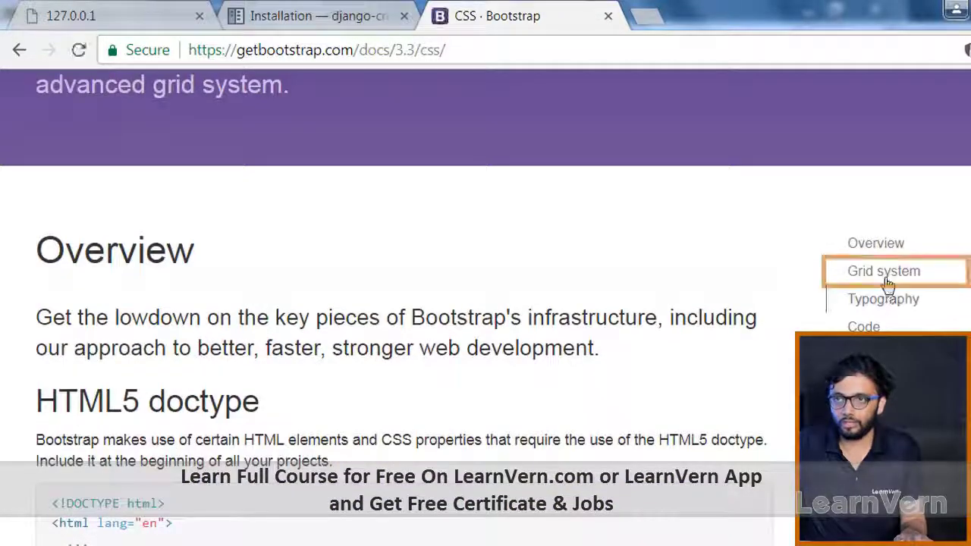
click(882, 270)
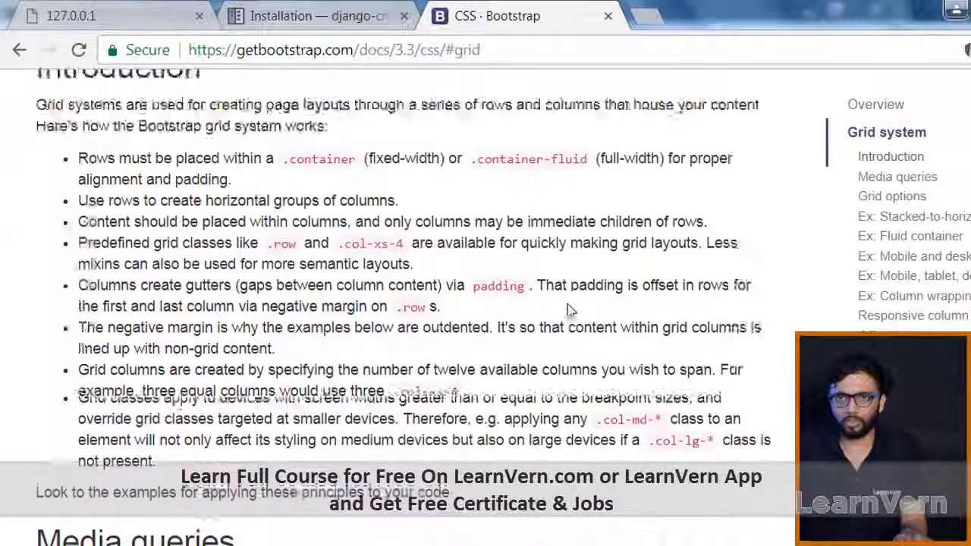
scroll(down, 3)
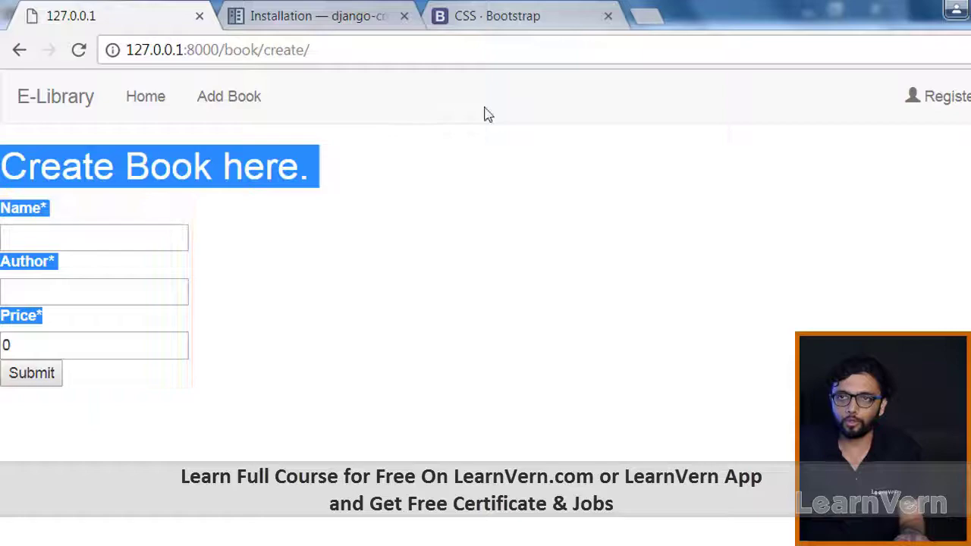
click(497, 15)
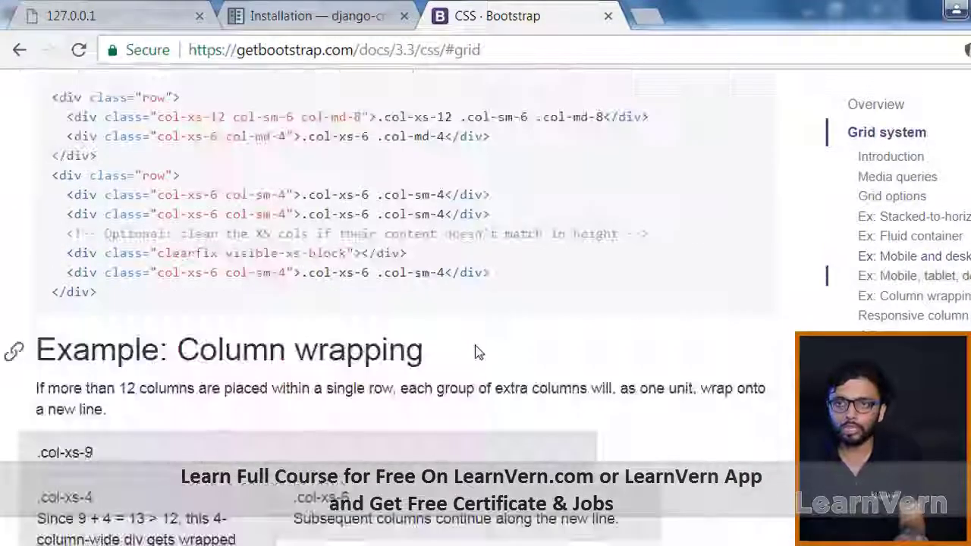
scroll(down, 3)
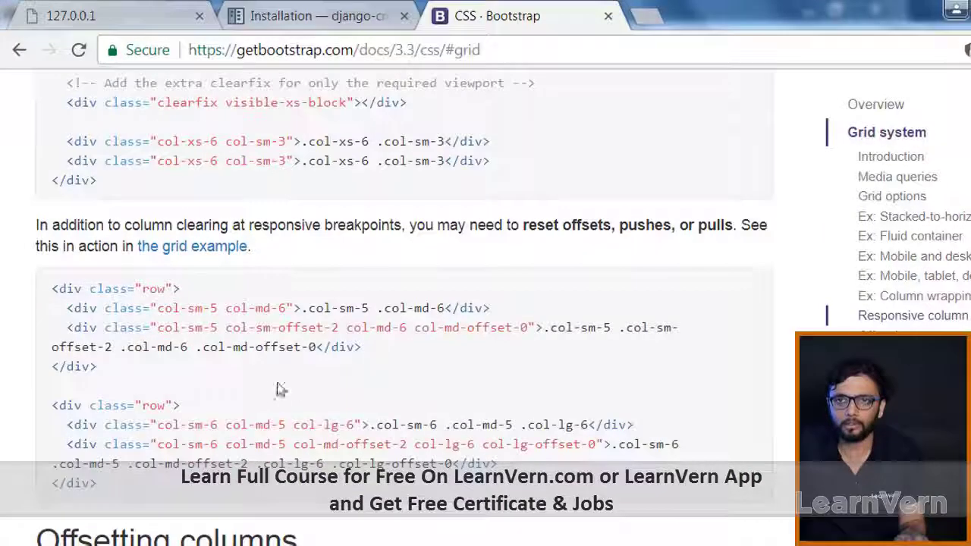
mouse_move(159, 311)
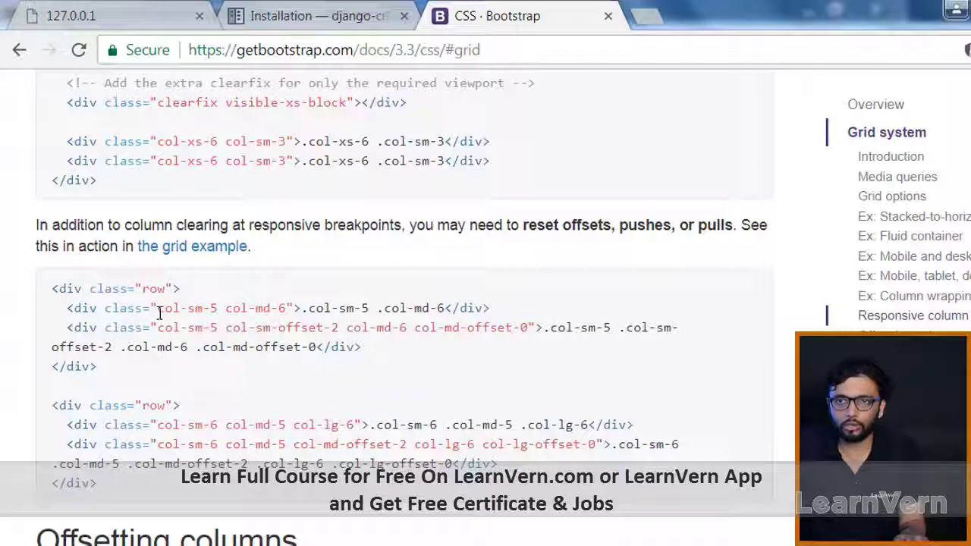
double_click(182, 308)
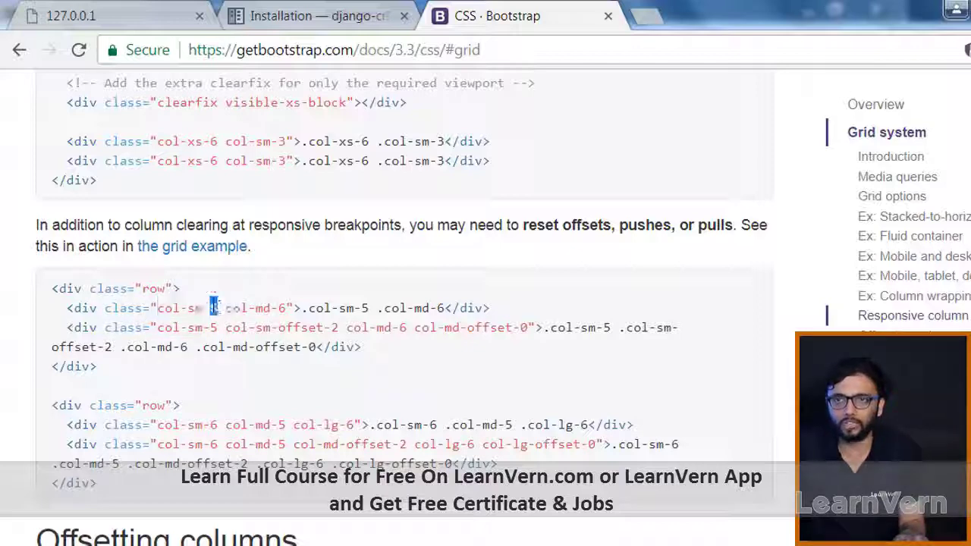
scroll(down, 3)
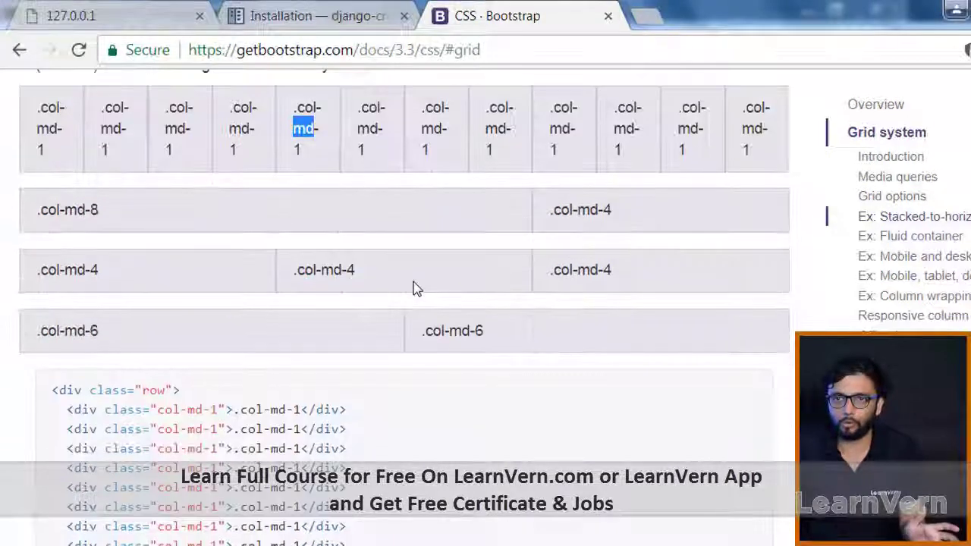
scroll(down, 3)
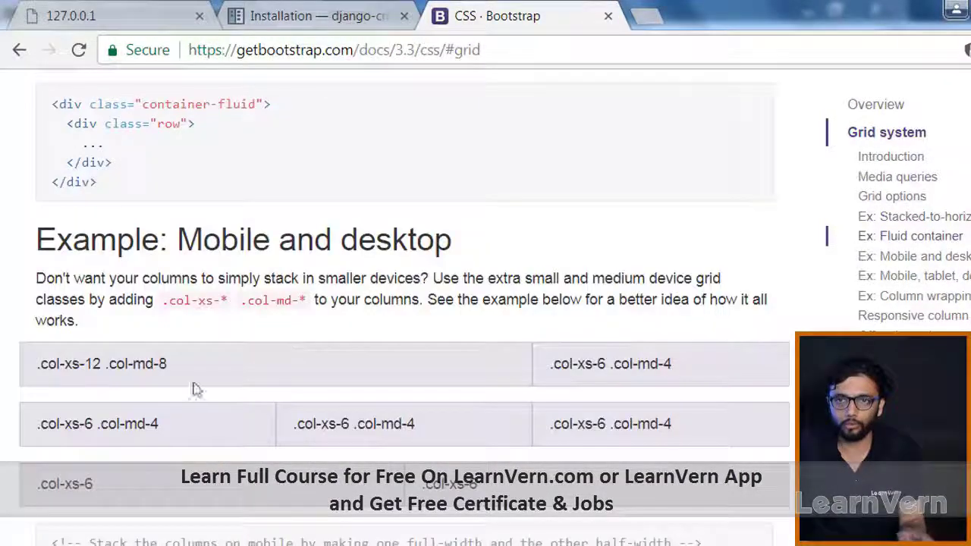
double_click(100, 364)
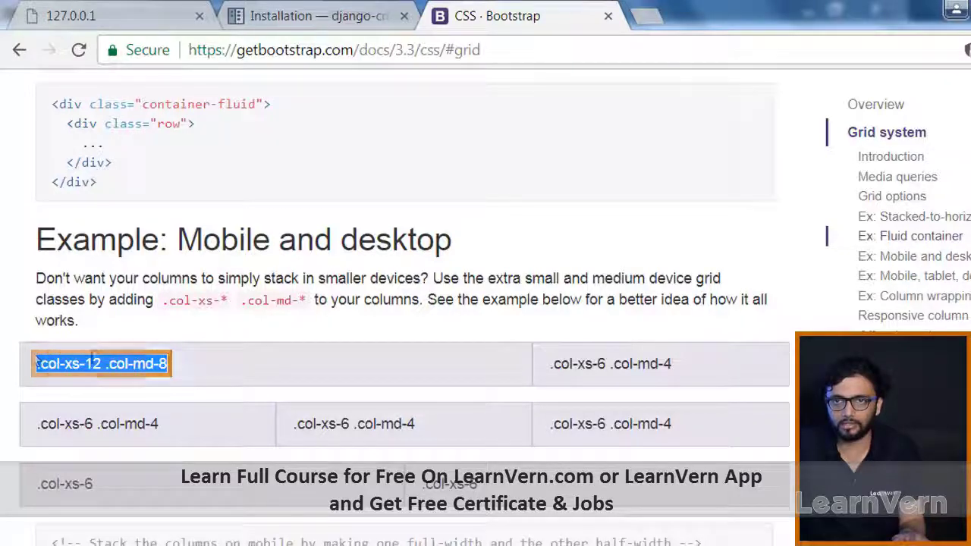
scroll(down, 3)
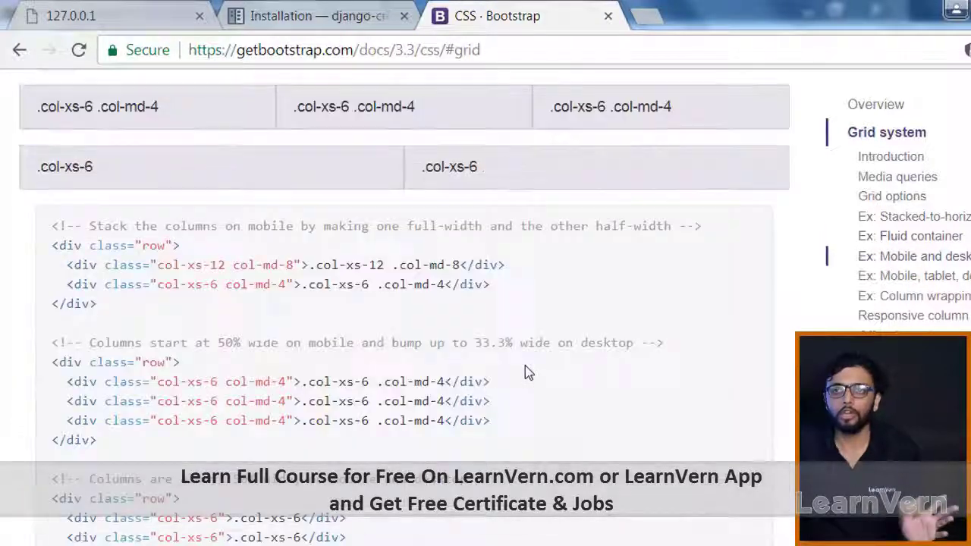
scroll(down, 3)
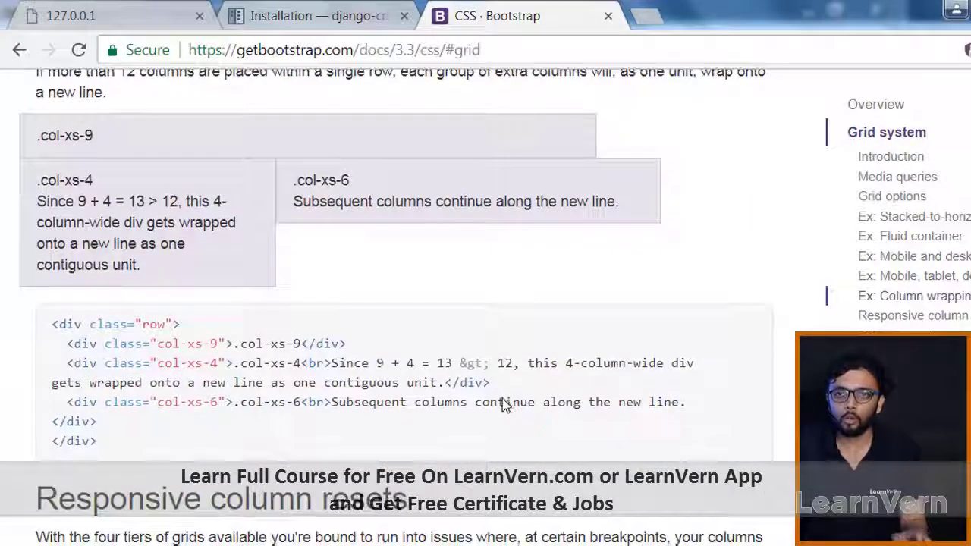
scroll(down, 3)
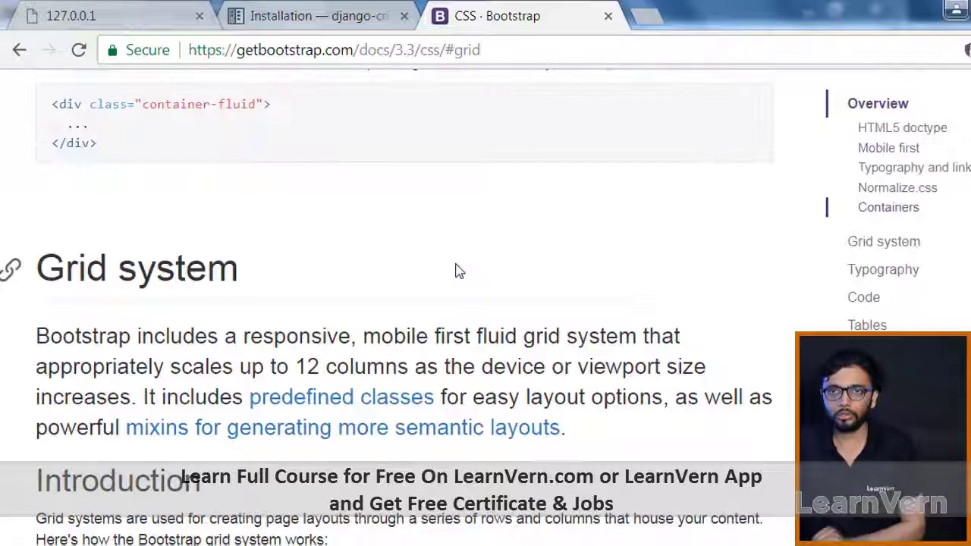
scroll(down, 3)
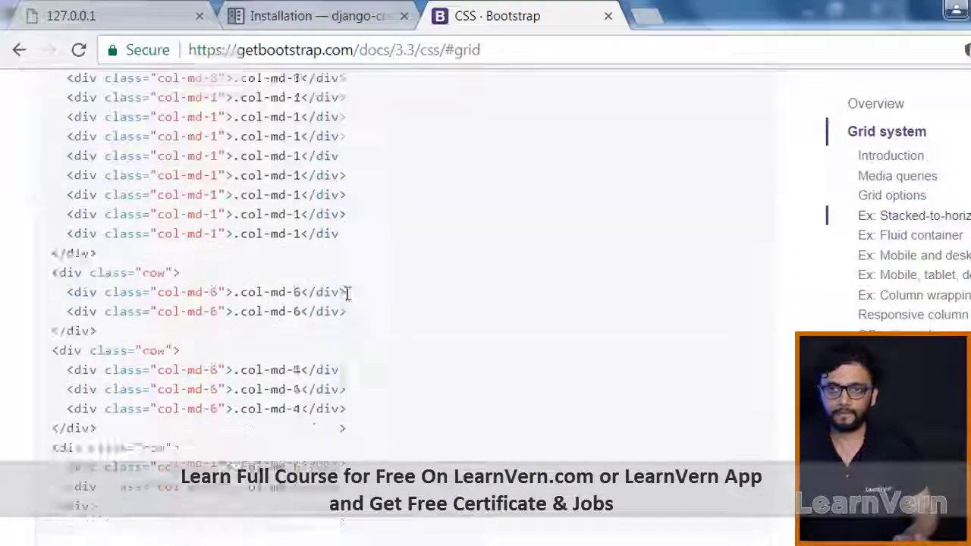
scroll(down, 3)
text(offset)
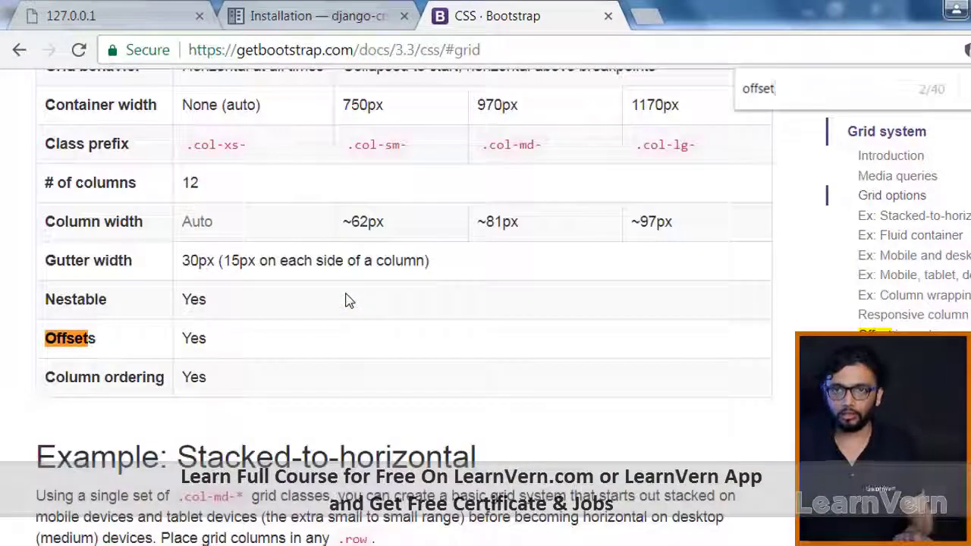
Step: Scroll the Bootstrap docs to the Offsetting columns section on col-md-offset classes
scroll(down, 3)
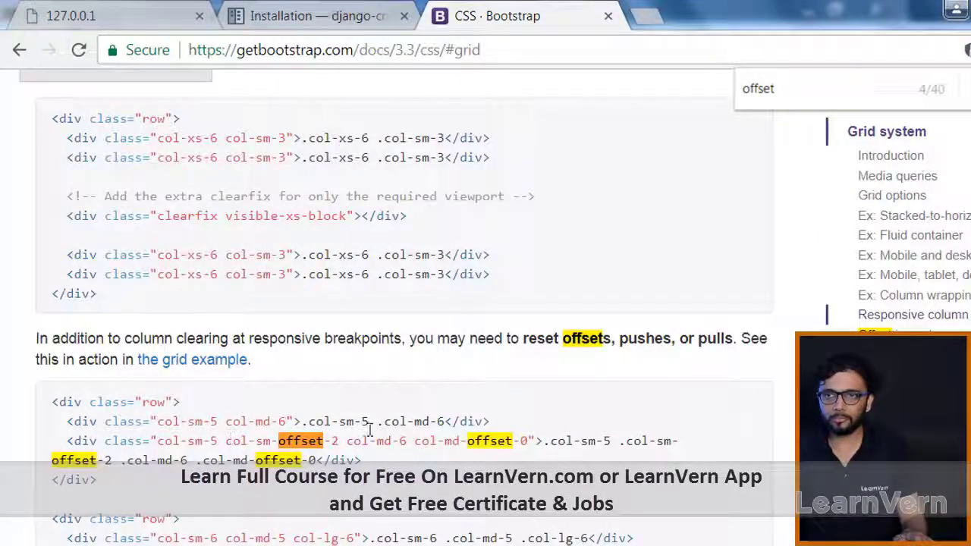
mouse_move(337, 397)
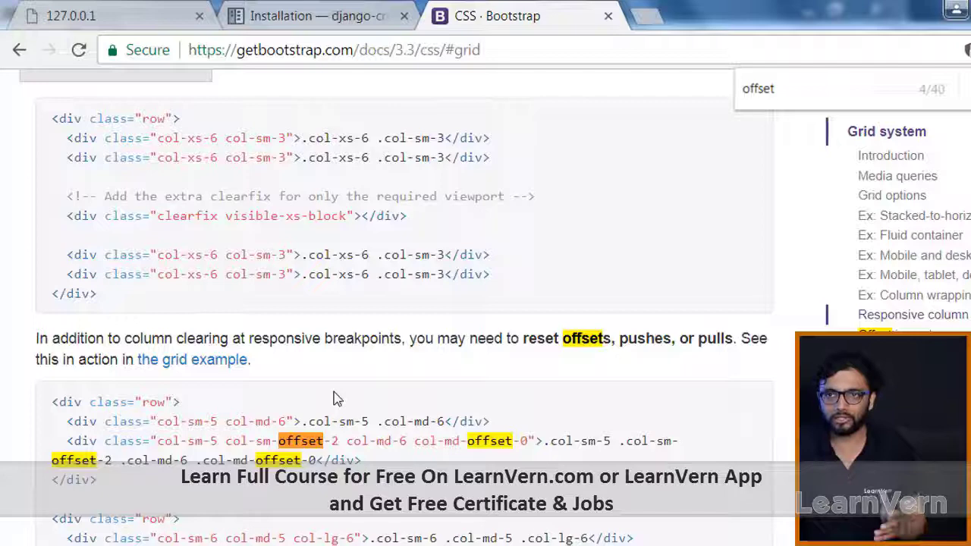
scroll(down, 3)
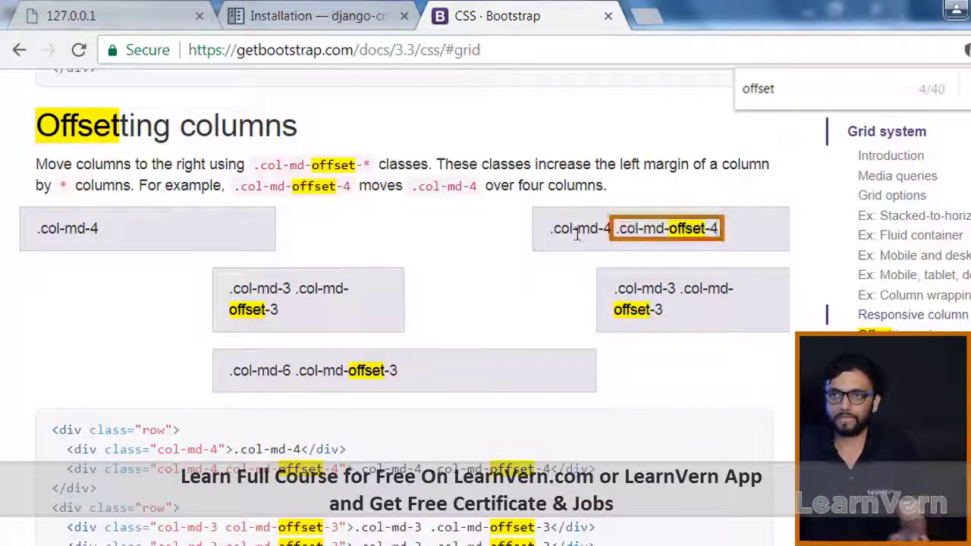
scroll(down, 3)
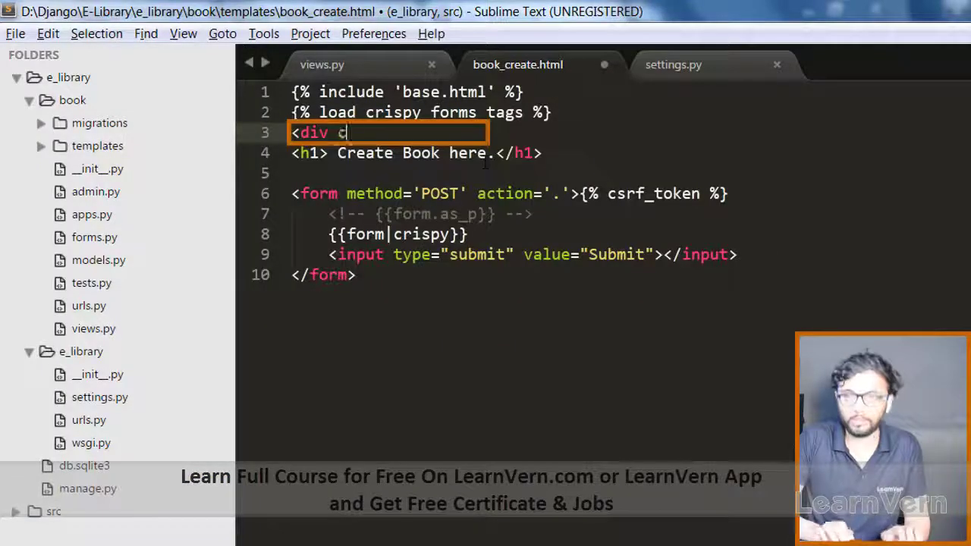
Step: Finish the wrapper div tag with class="col-sm-5 col-sm-offset-2" above the Create Book heading
text(lass="col-sm-5 col-sm-offset-2">)
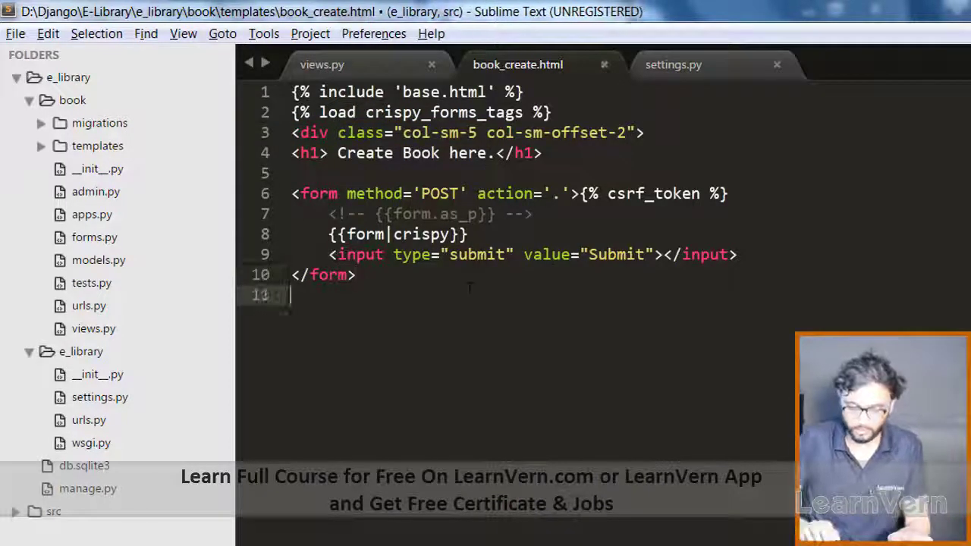
click(498, 15)
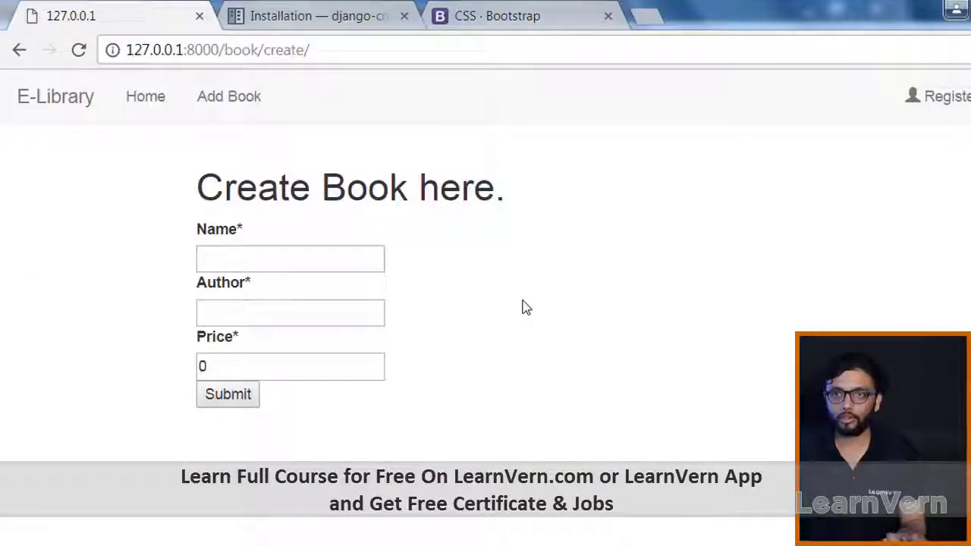
mouse_move(478, 375)
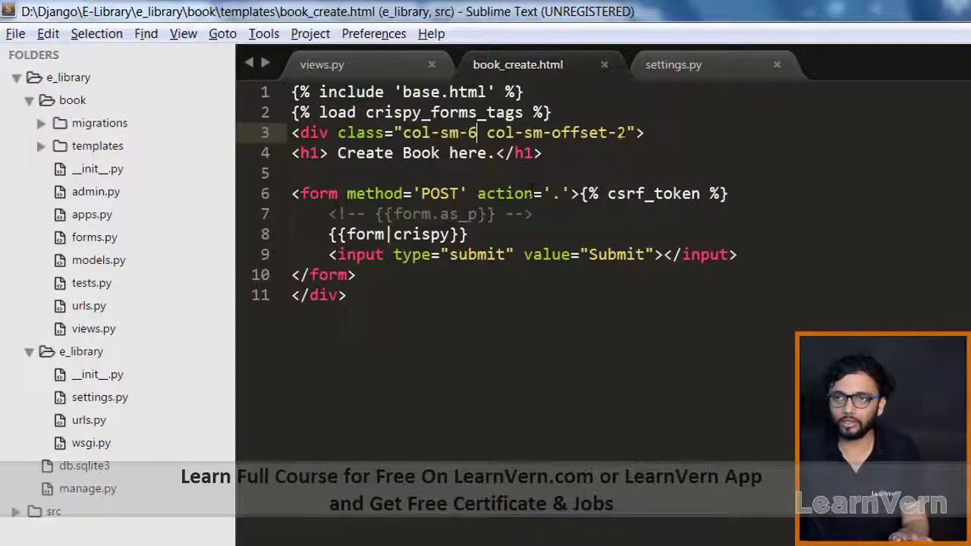
Step: Change the wrapper div classes to col-sm-4 with a revised offset value of 6
key(Backspace)
text(4)
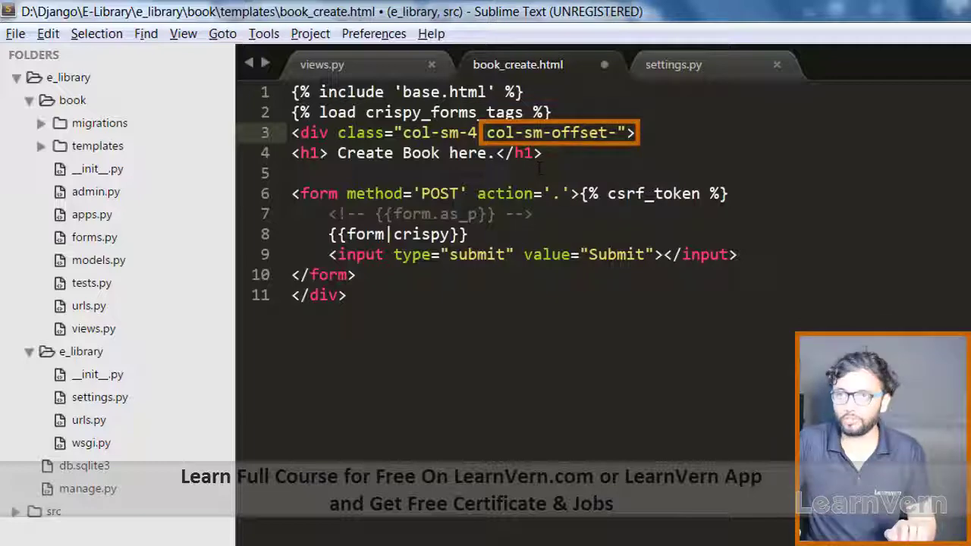
text(6)
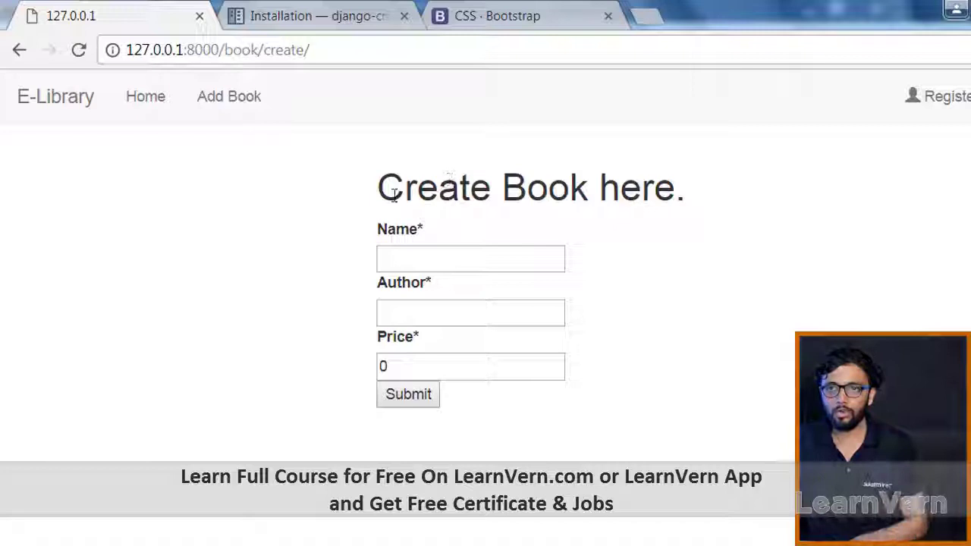
mouse_move(376, 201)
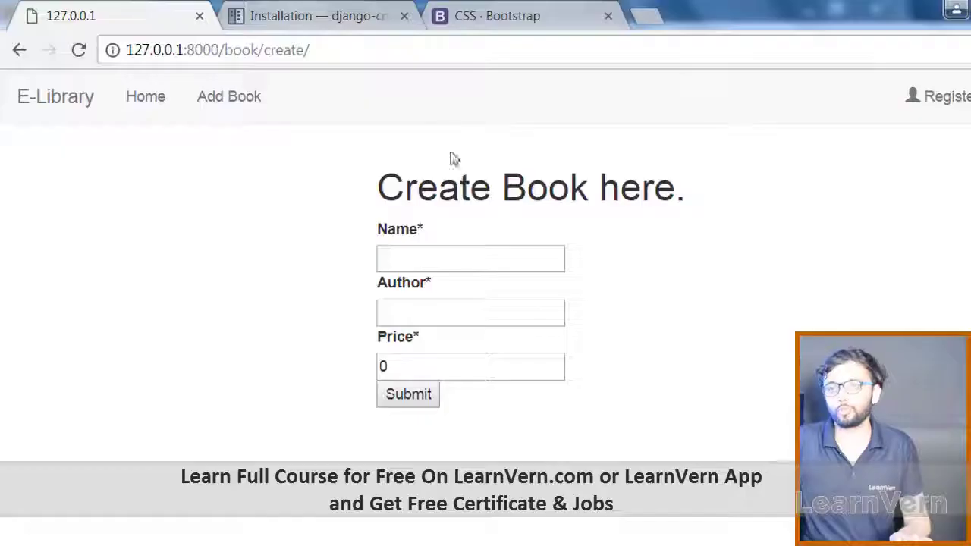
Step: Return to Sublime Text to review the wrapper div's col-sm-4 col-sm-offset-4 classes
click(311, 15)
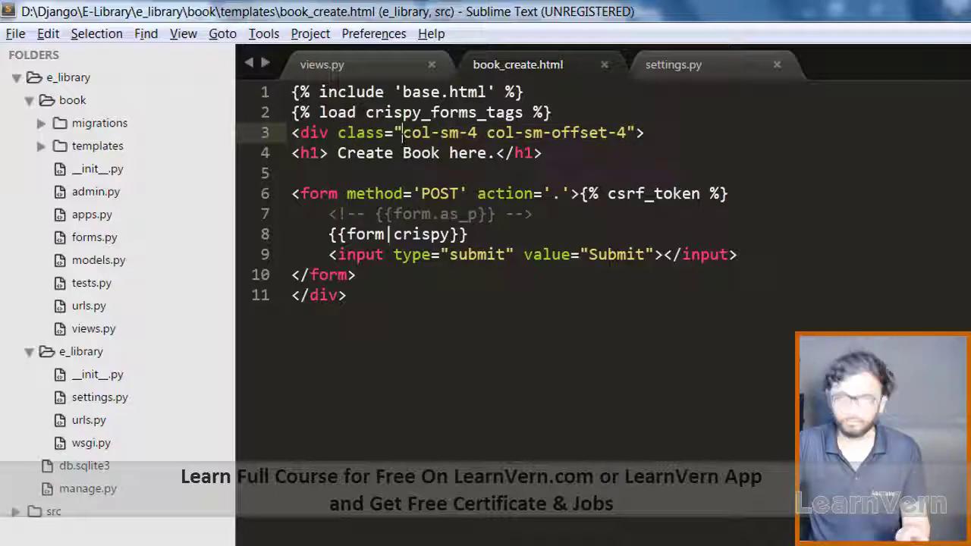
click(321, 64)
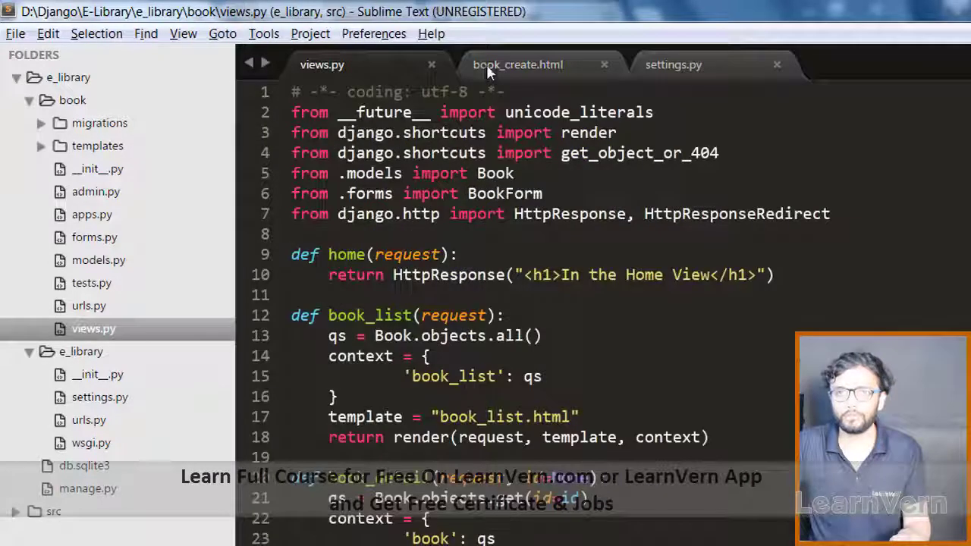
click(517, 63)
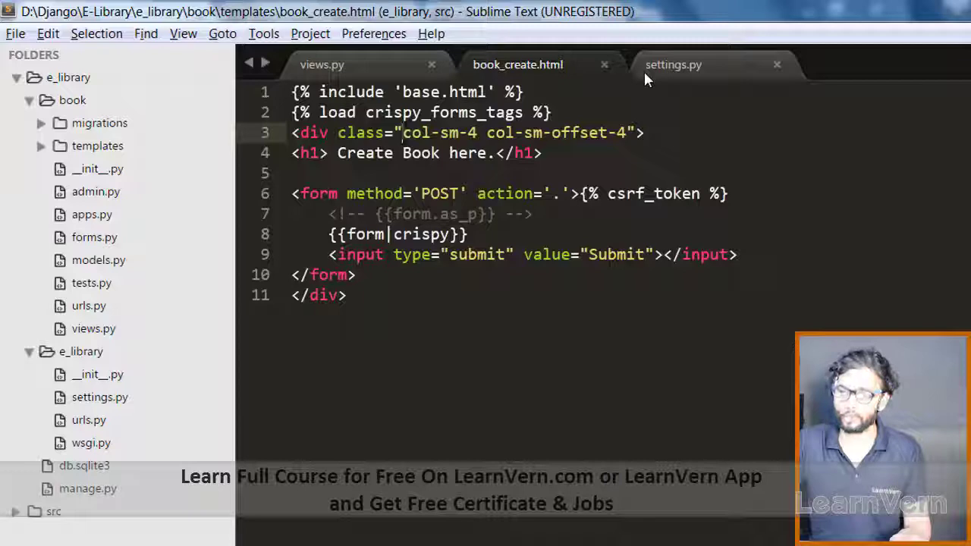